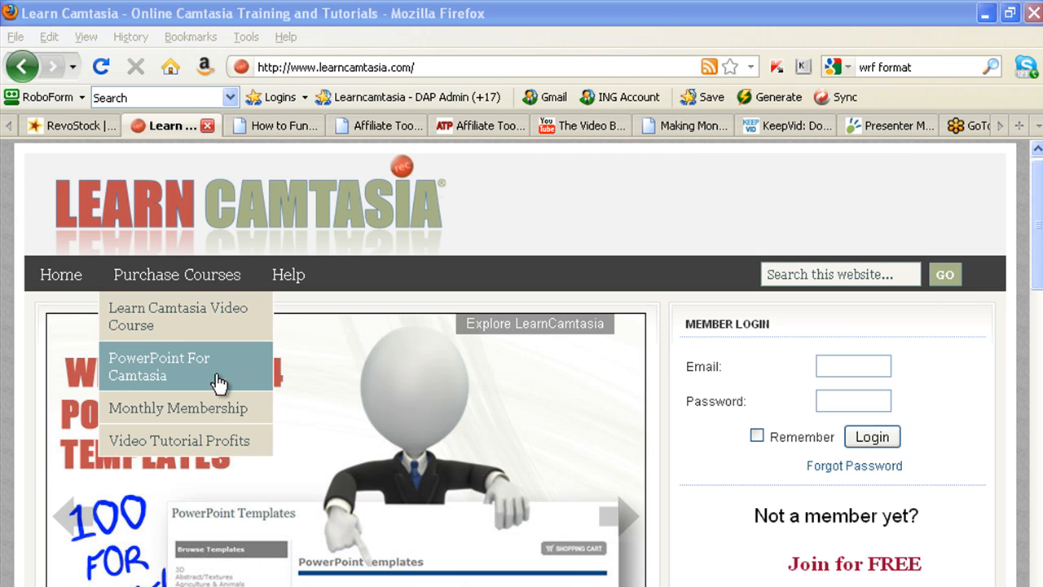
Load the PowerPoint For Camtasia course page on LearnCamtasia and scroll through it.
left_click(171, 367)
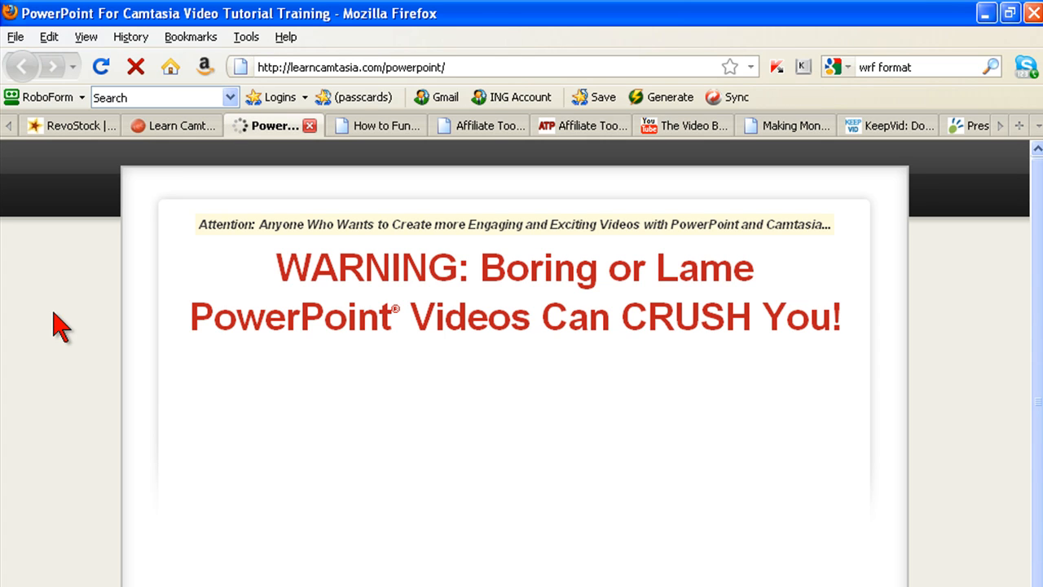
scroll("down", 3)
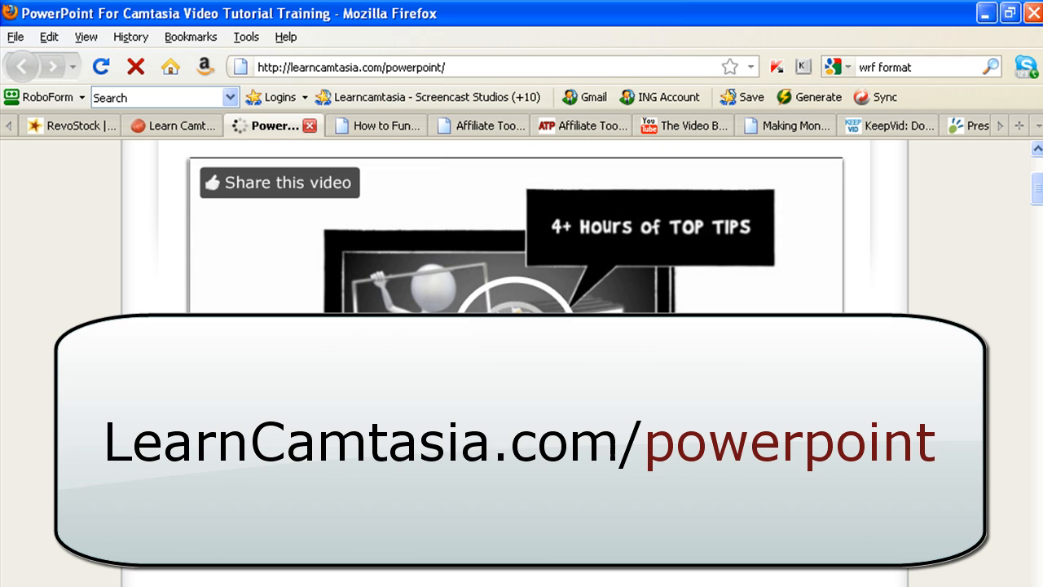
scroll("down", 3)
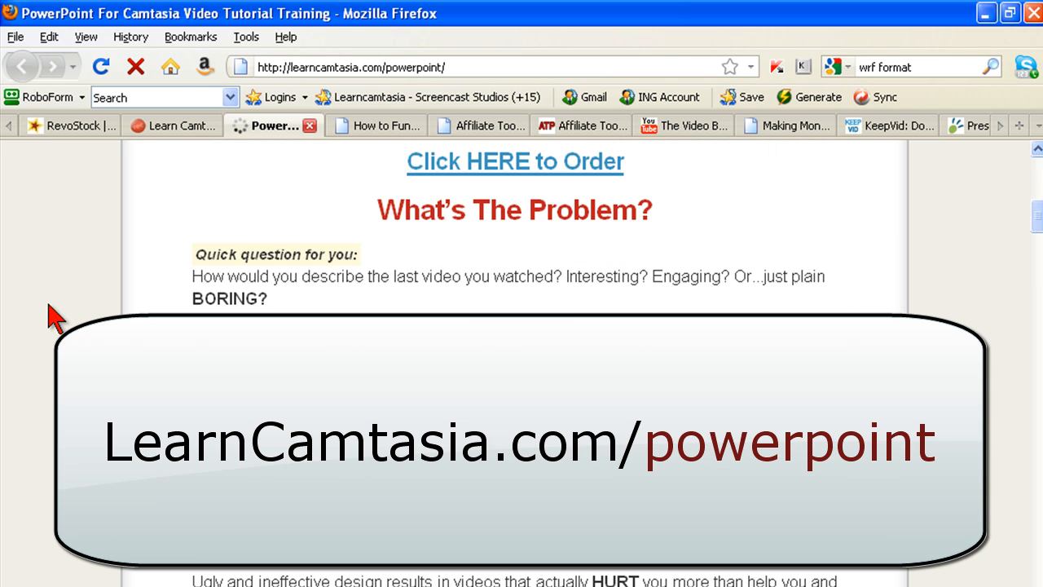
scroll("down", 3)
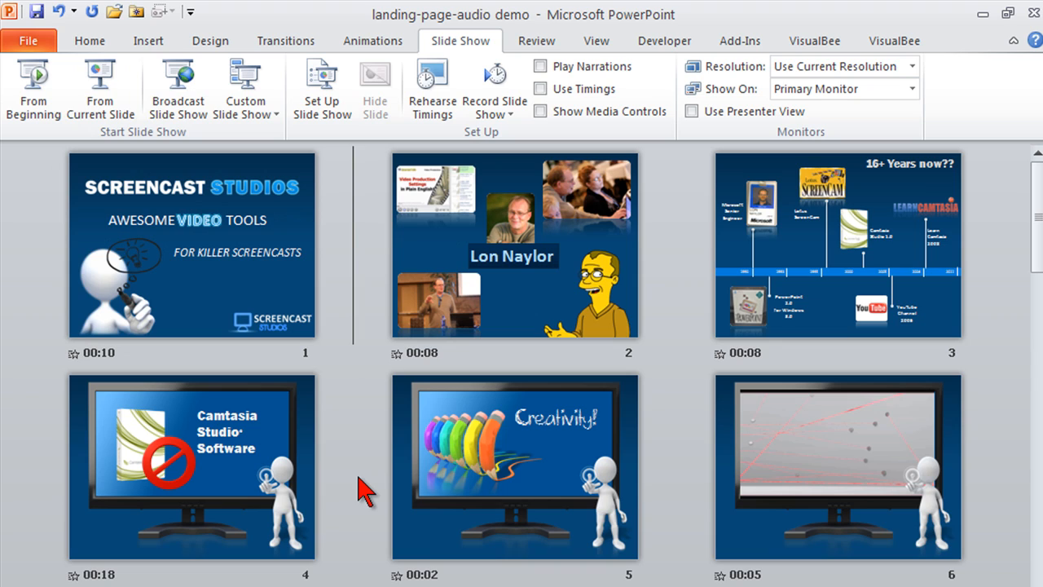
mouse_move(388, 497)
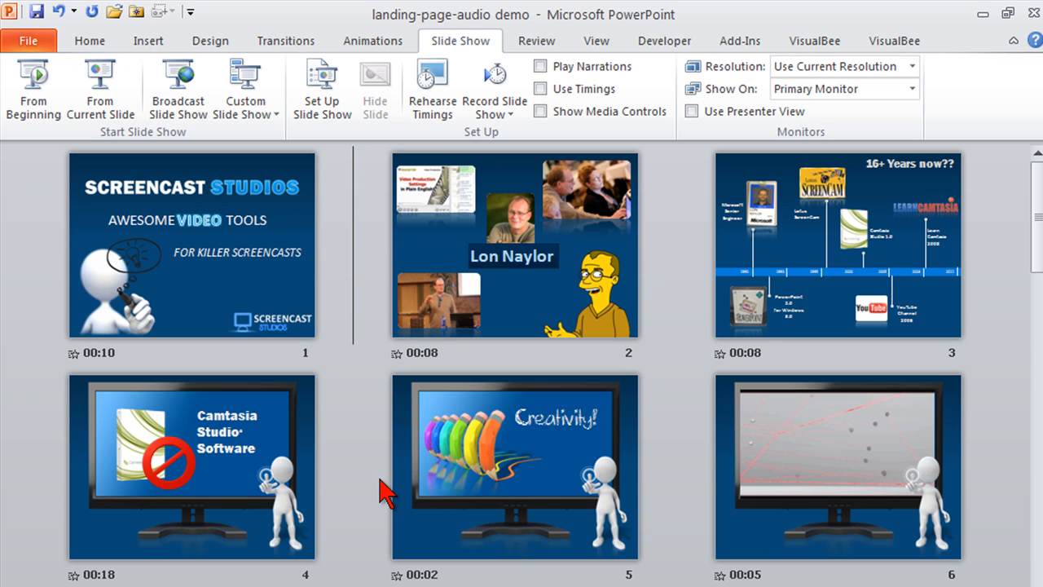
mouse_move(381, 521)
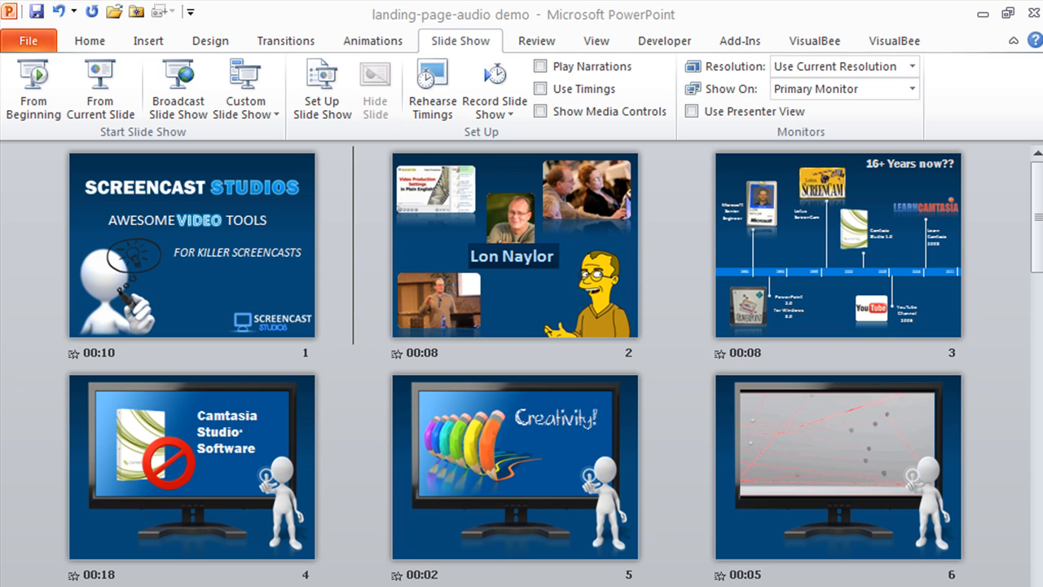
mouse_move(375, 16)
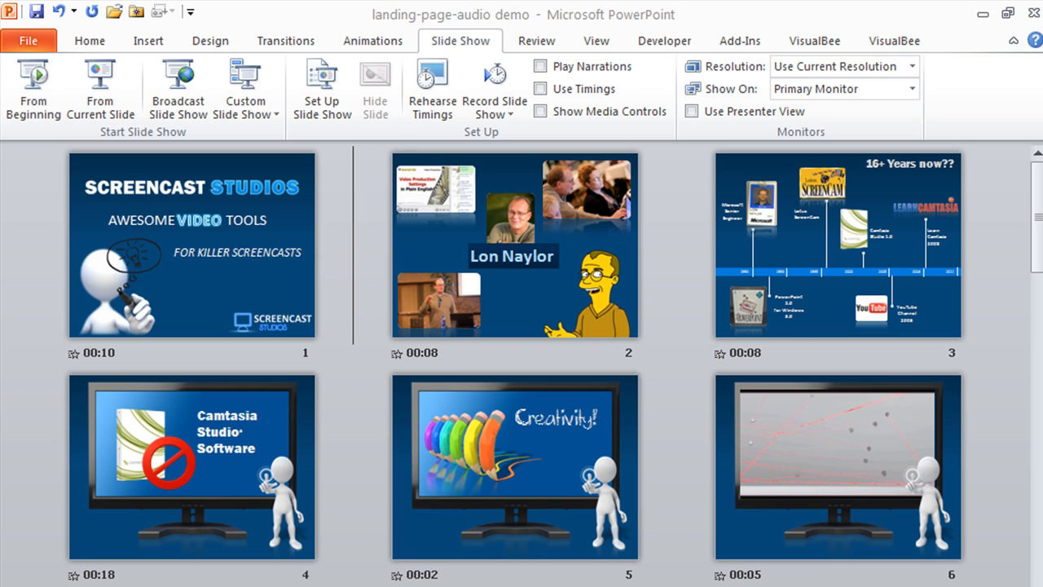
mouse_move(356, 320)
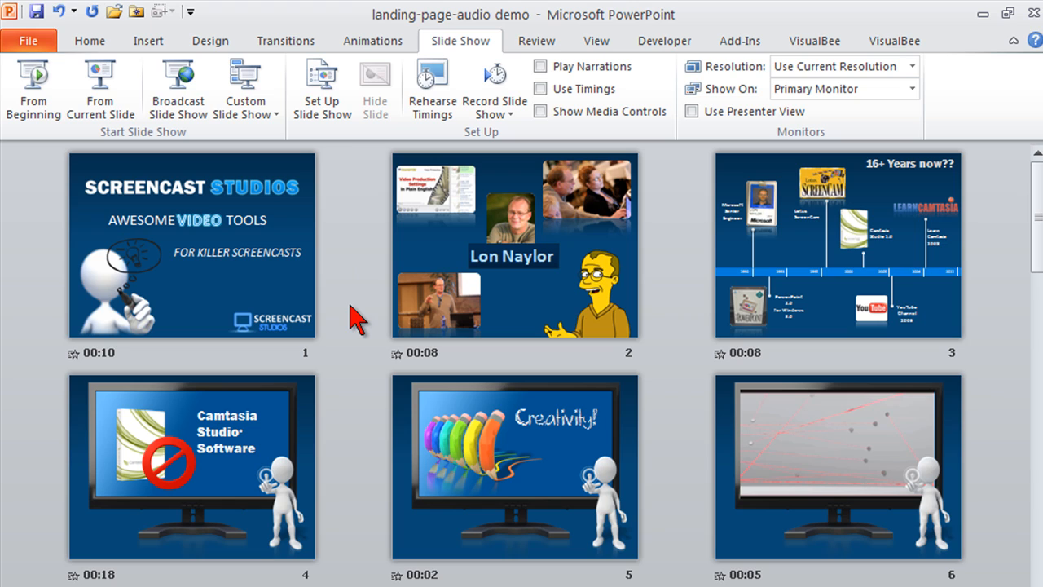
left_click(206, 260)
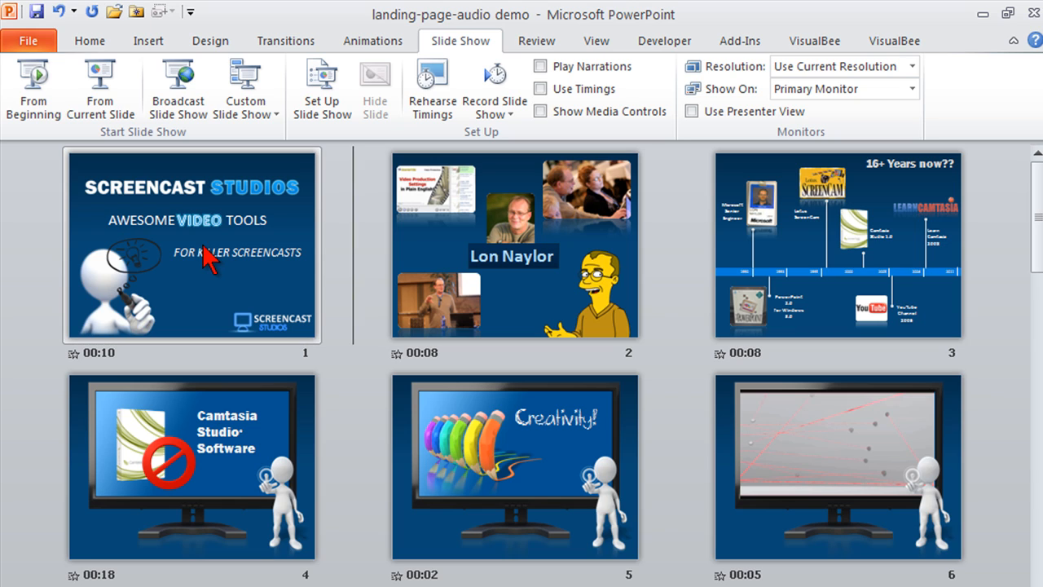
mouse_move(354, 246)
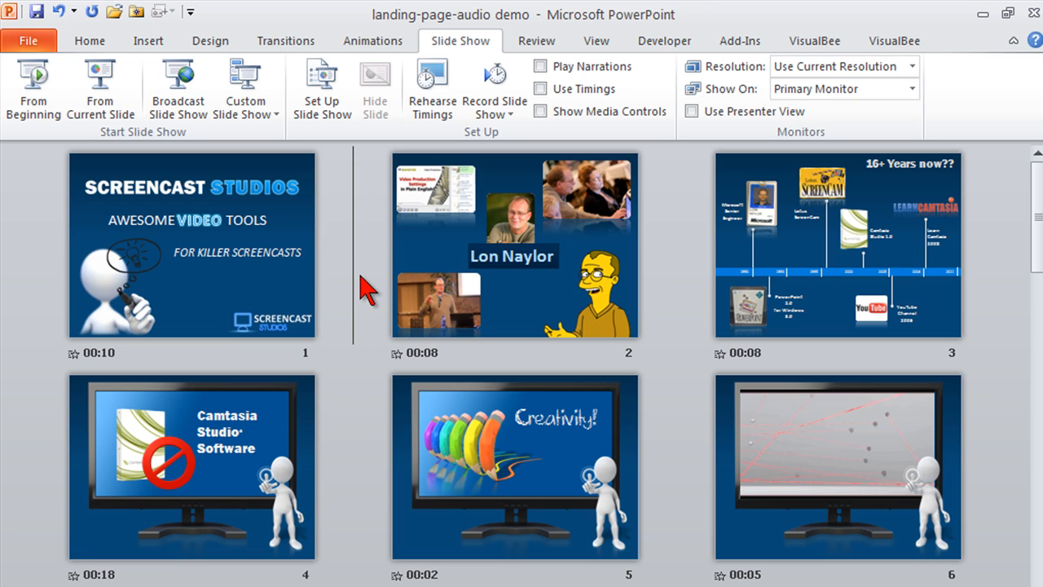
mouse_move(355, 580)
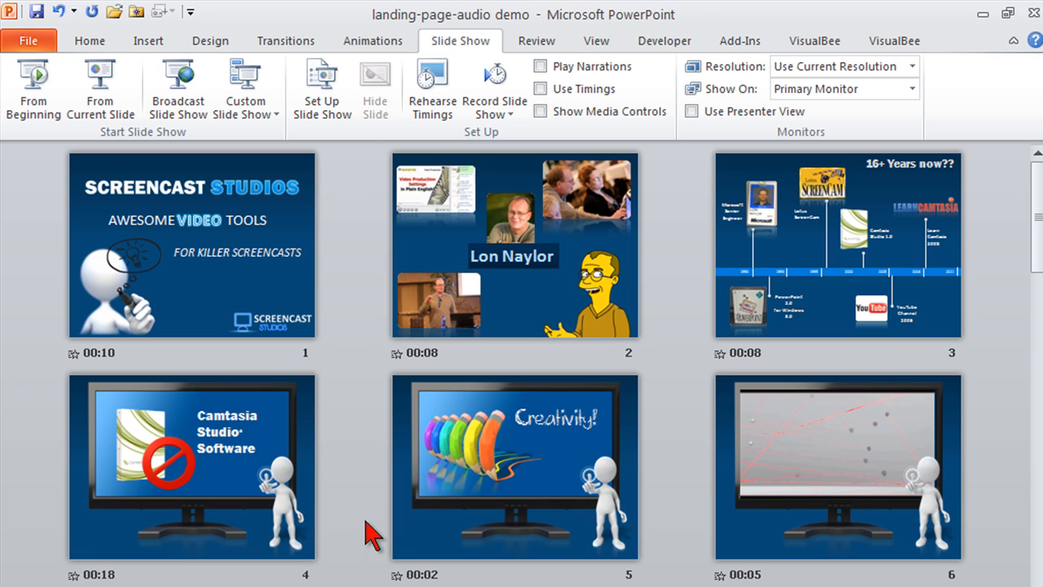
left_click(193, 245)
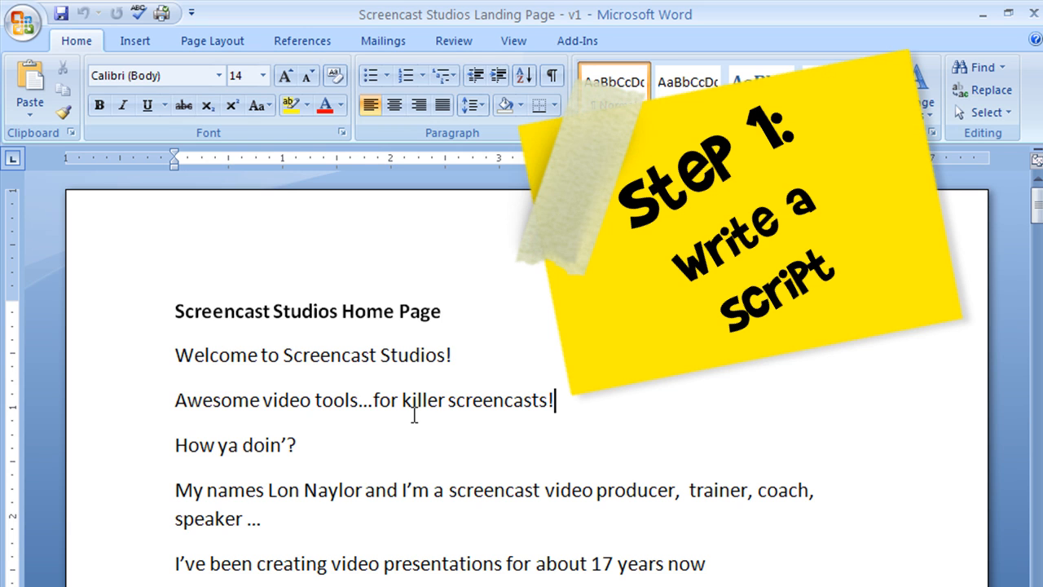
scroll("down", 3)
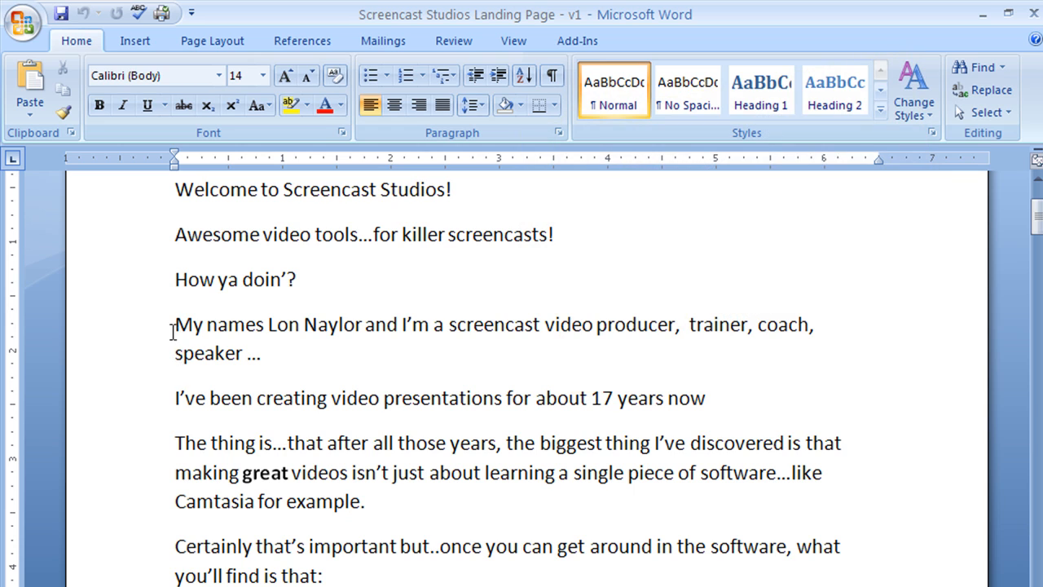
left_click_drag(174, 322, 264, 352)
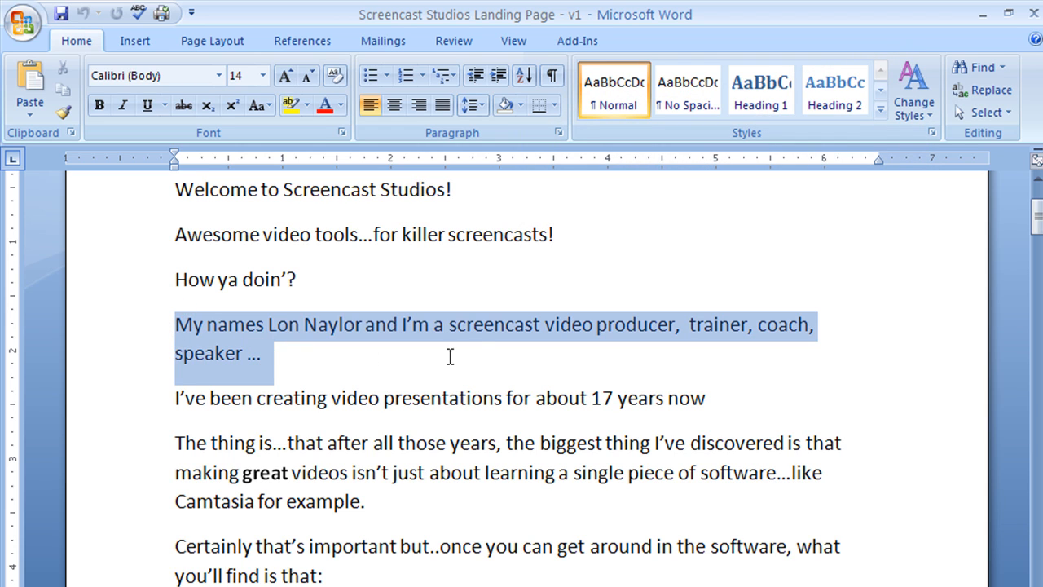
left_click(264, 354)
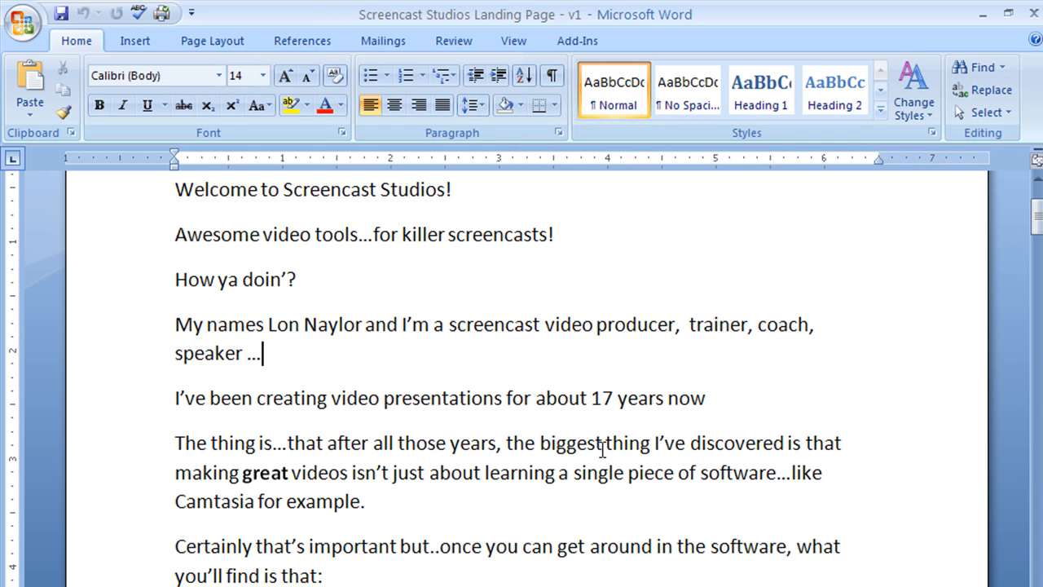
scroll("down", 3)
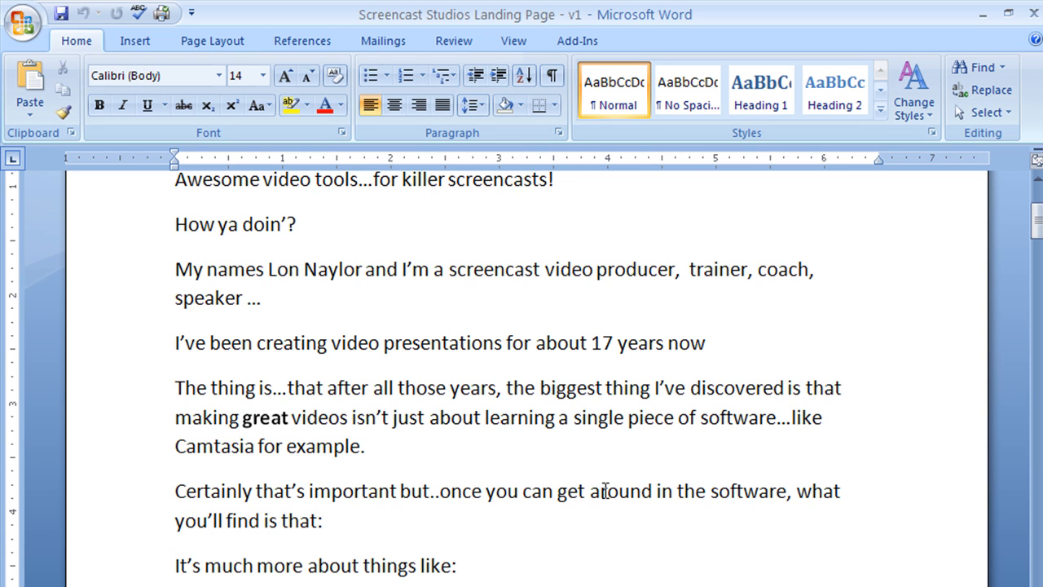
left_click(262, 297)
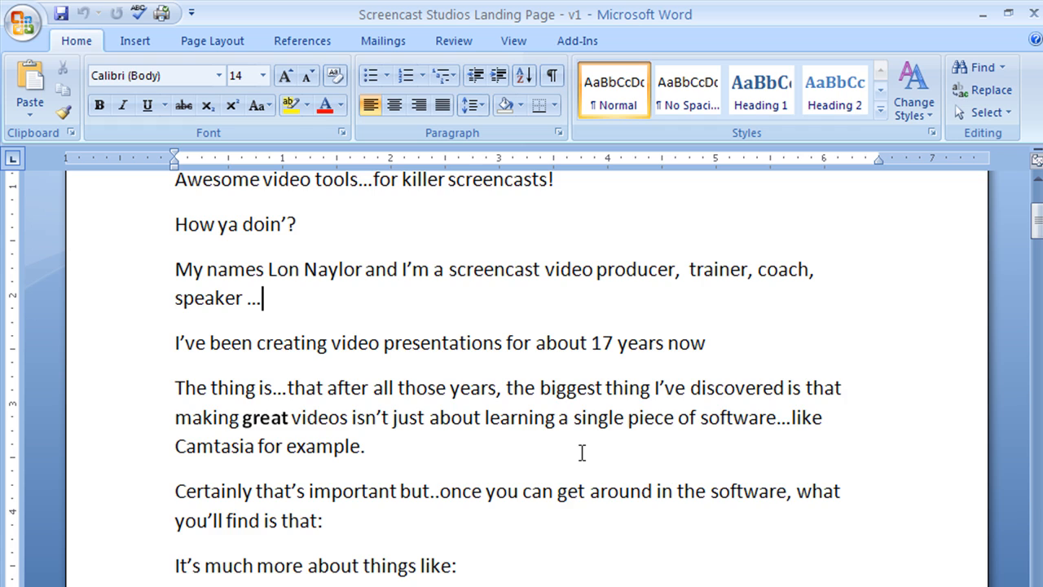
scroll("up", 3)
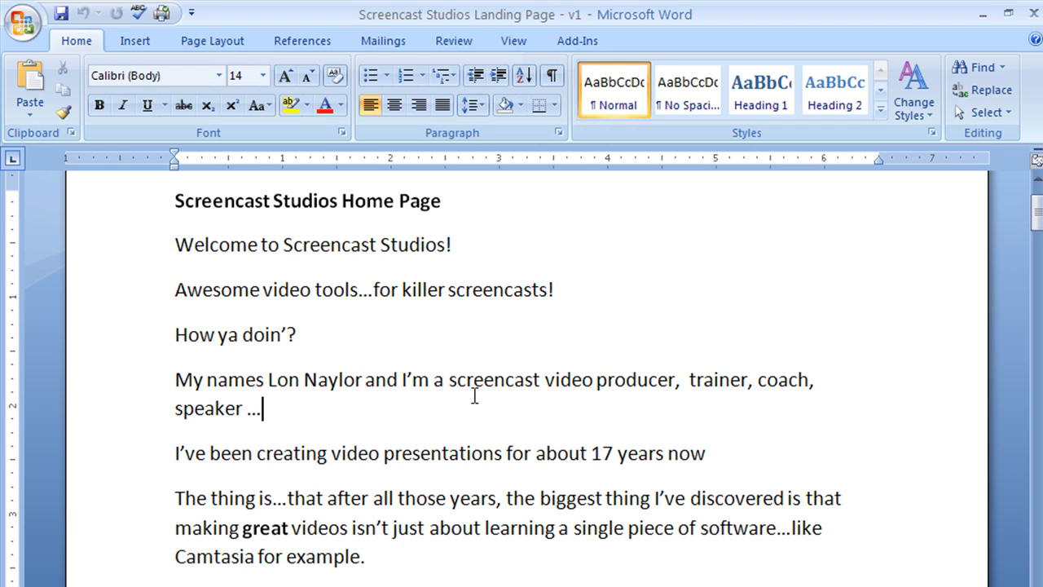
scroll("down", 3)
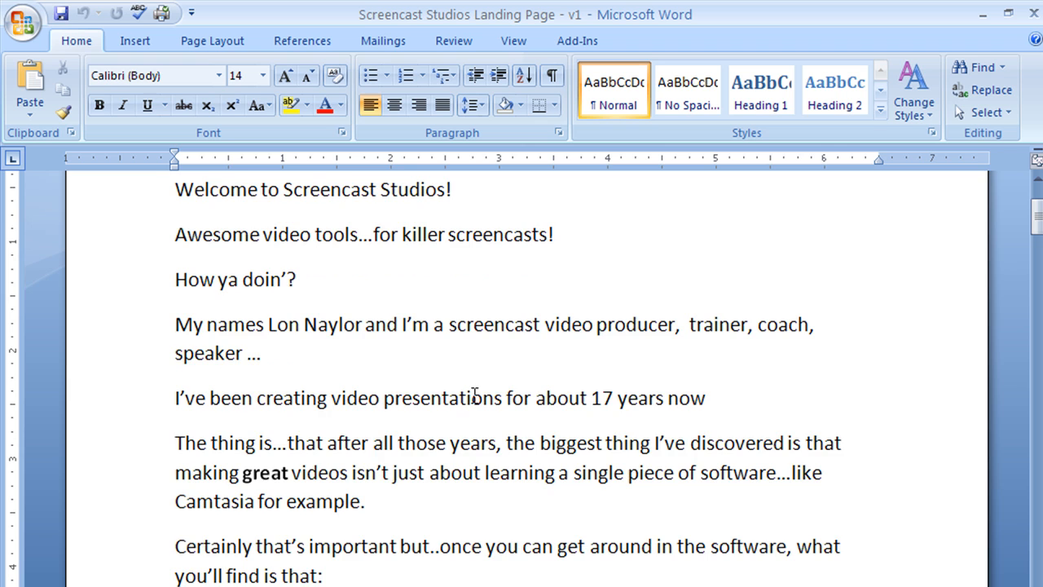
scroll("down", 3)
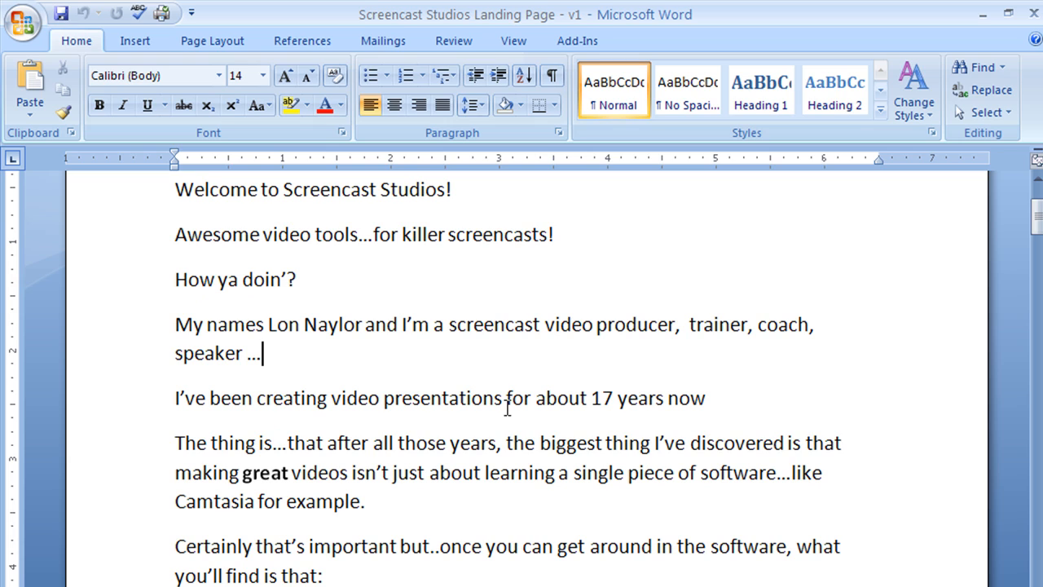
mouse_move(519, 440)
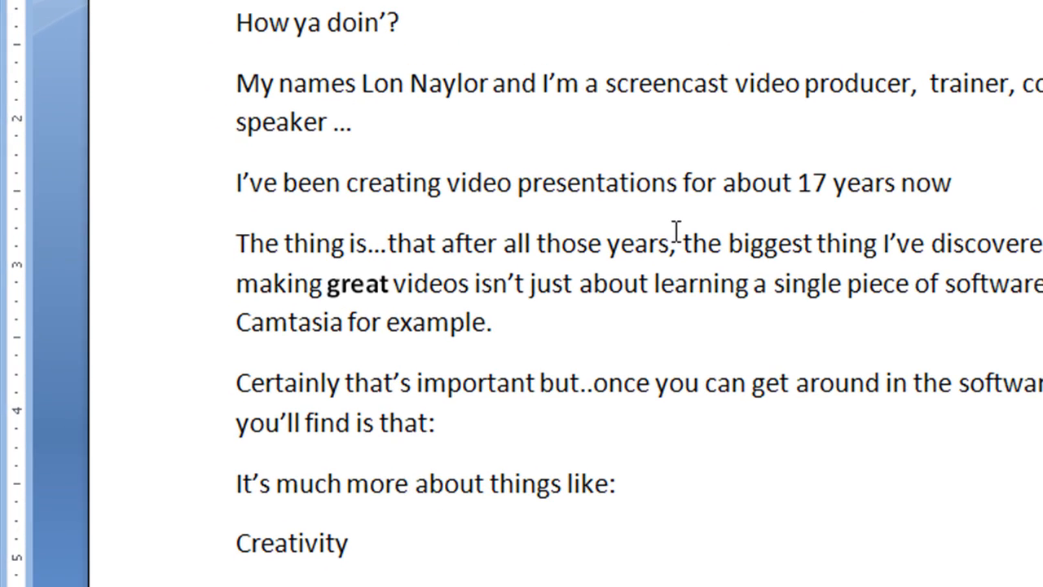
scroll("down", 3)
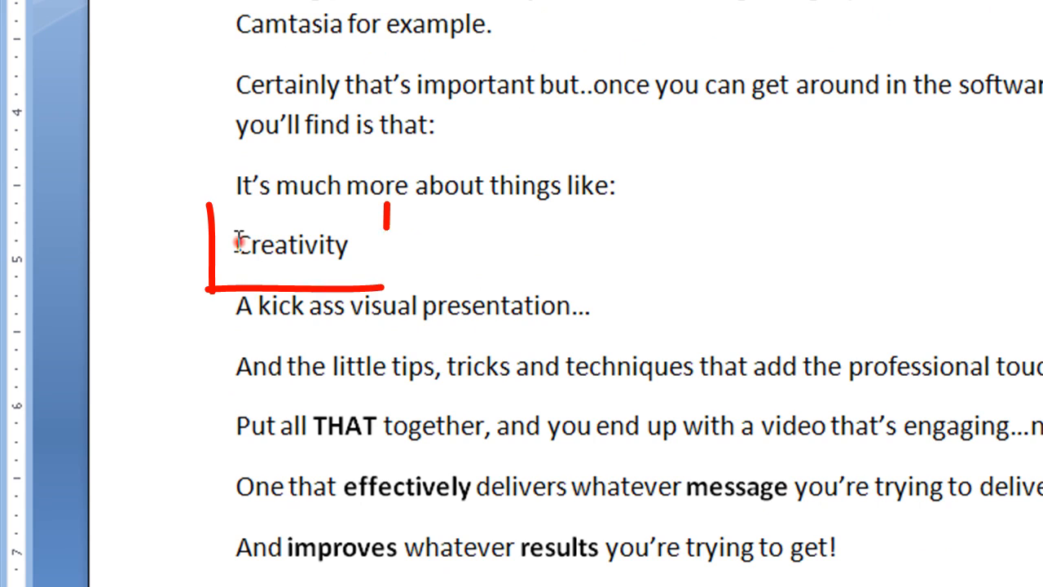
double_click(291, 245)
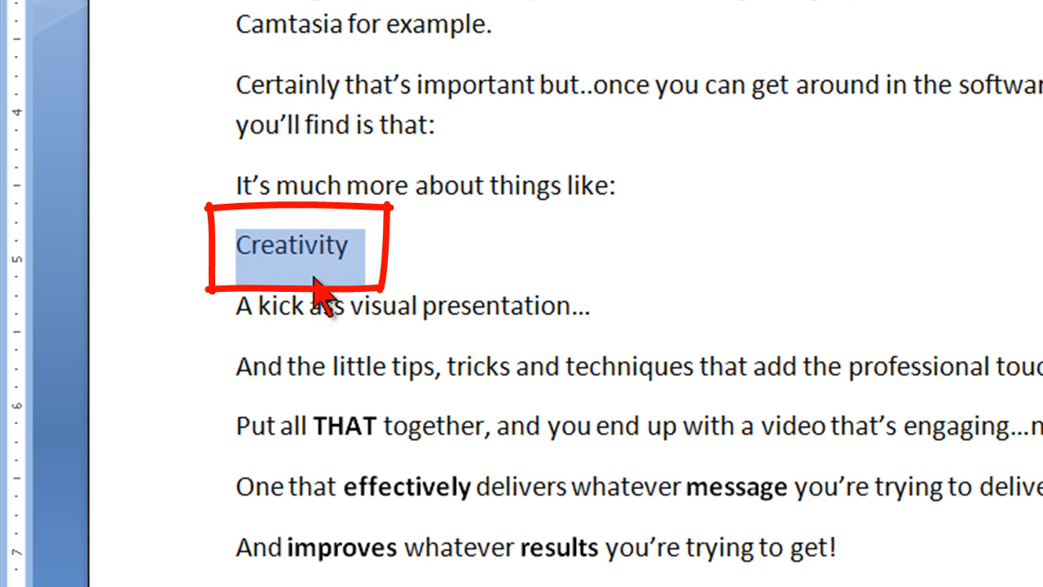
mouse_move(297, 269)
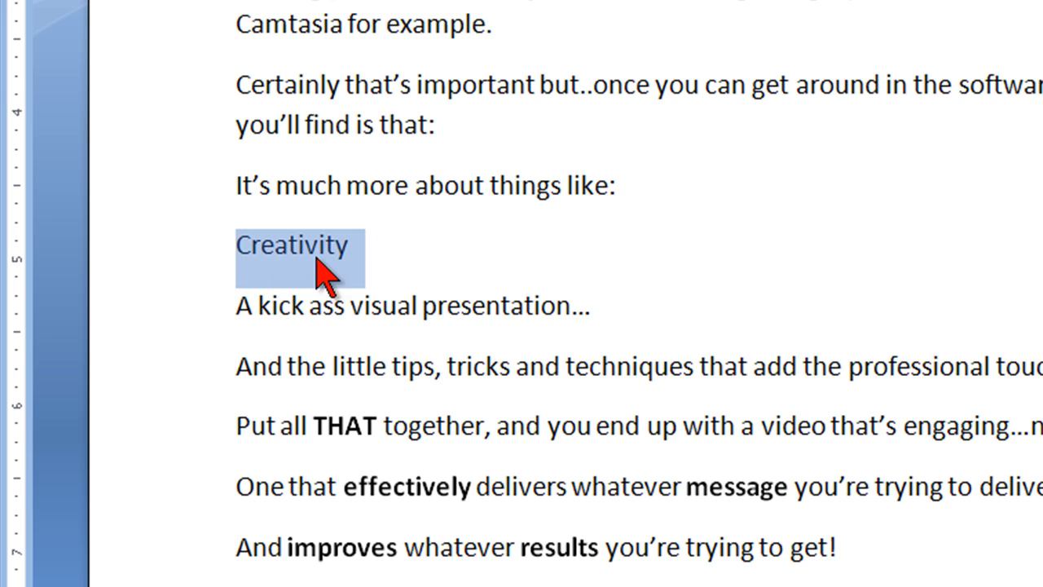
mouse_move(281, 277)
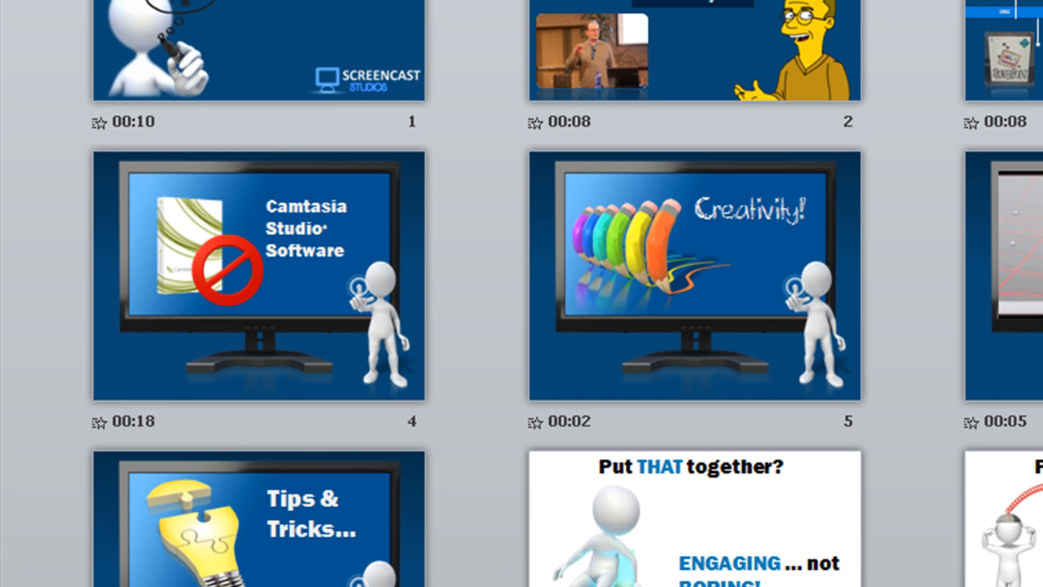
Open slide 5, the Creativity slide, from Slide Sorter into Normal view.
double_click(694, 280)
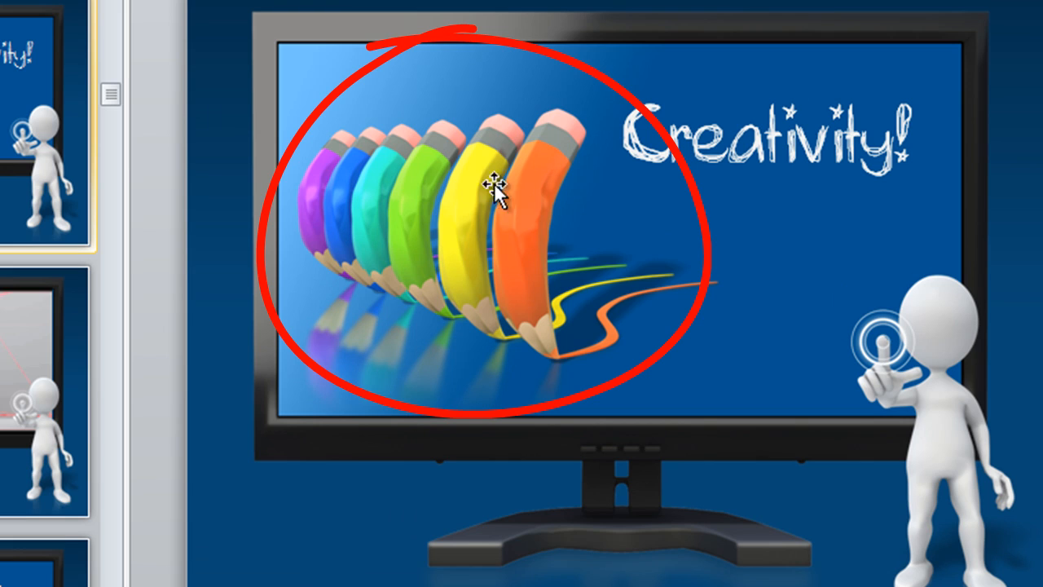
mouse_move(458, 166)
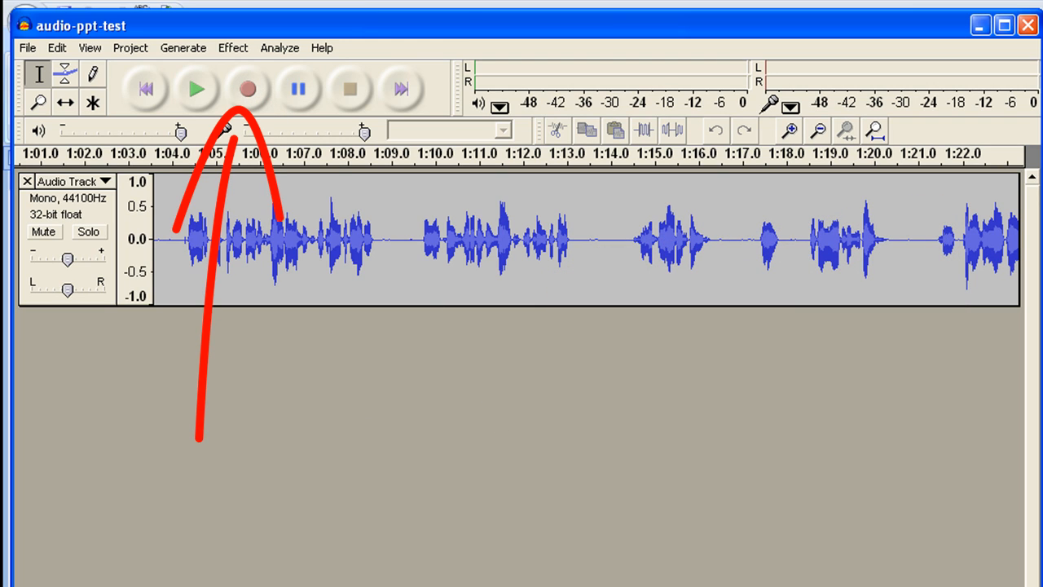
mouse_move(450, 267)
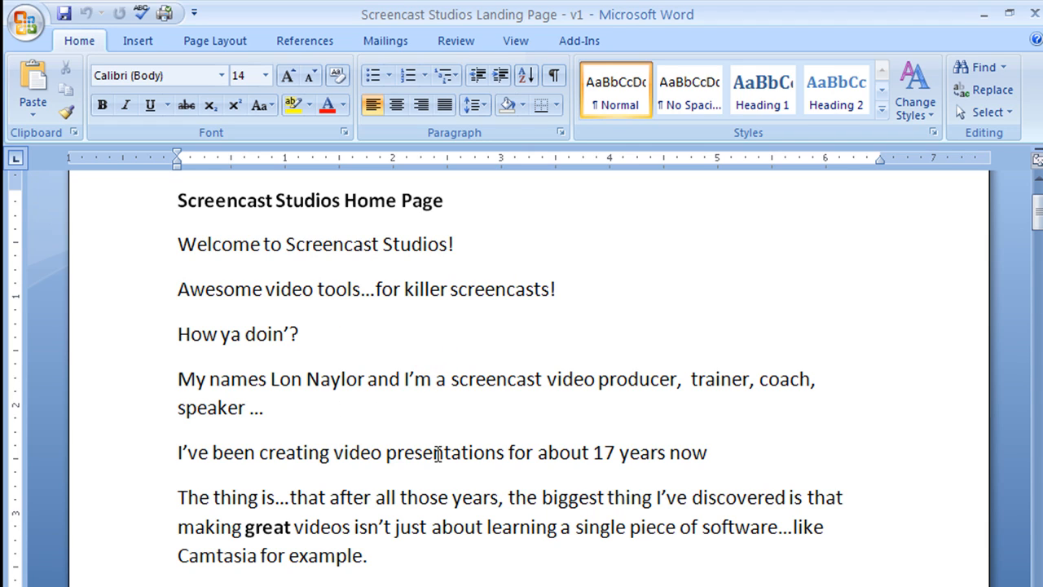
left_click(296, 334)
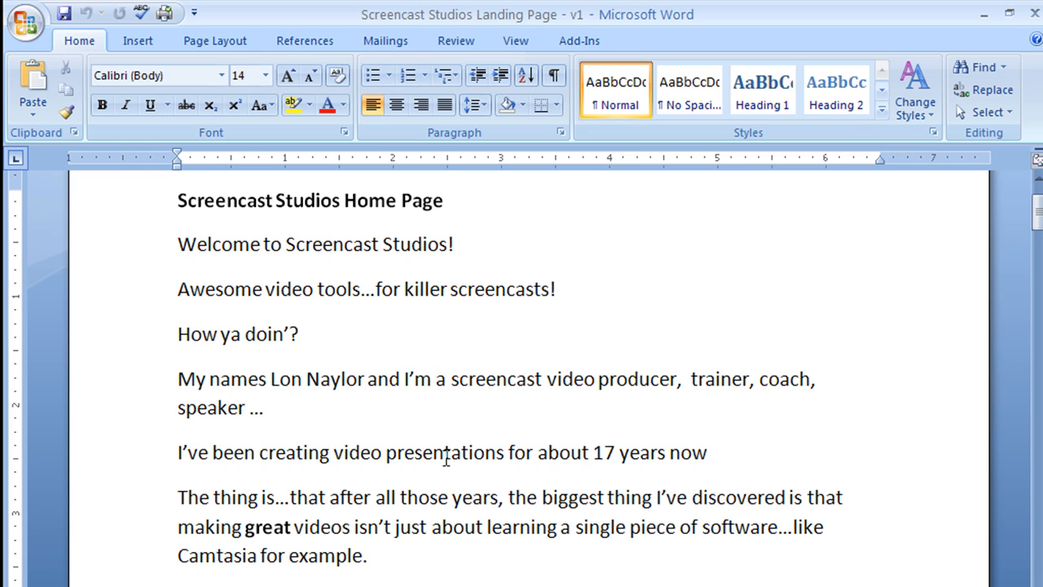
left_click(300, 334)
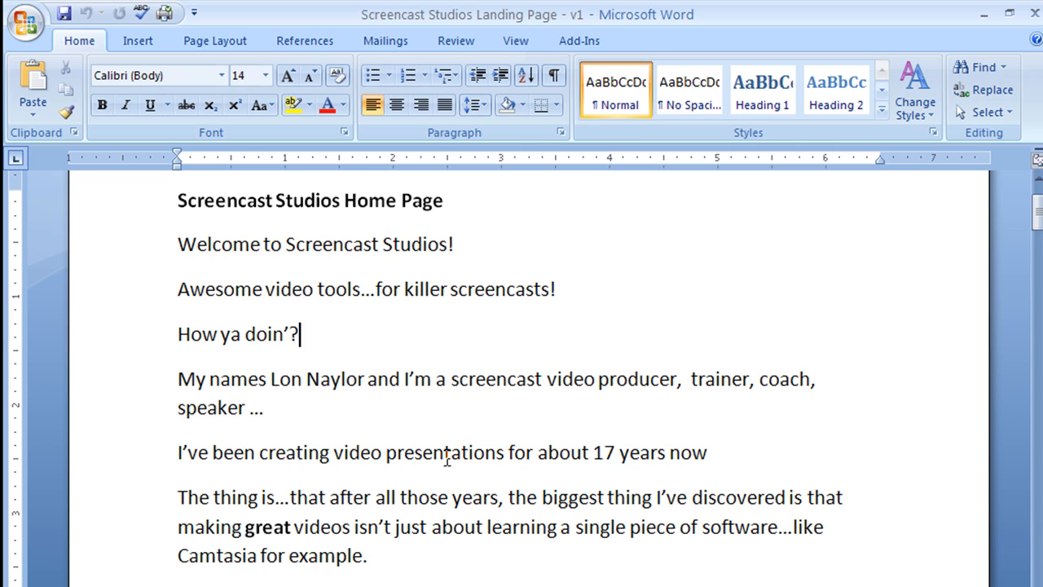
mouse_move(369, 322)
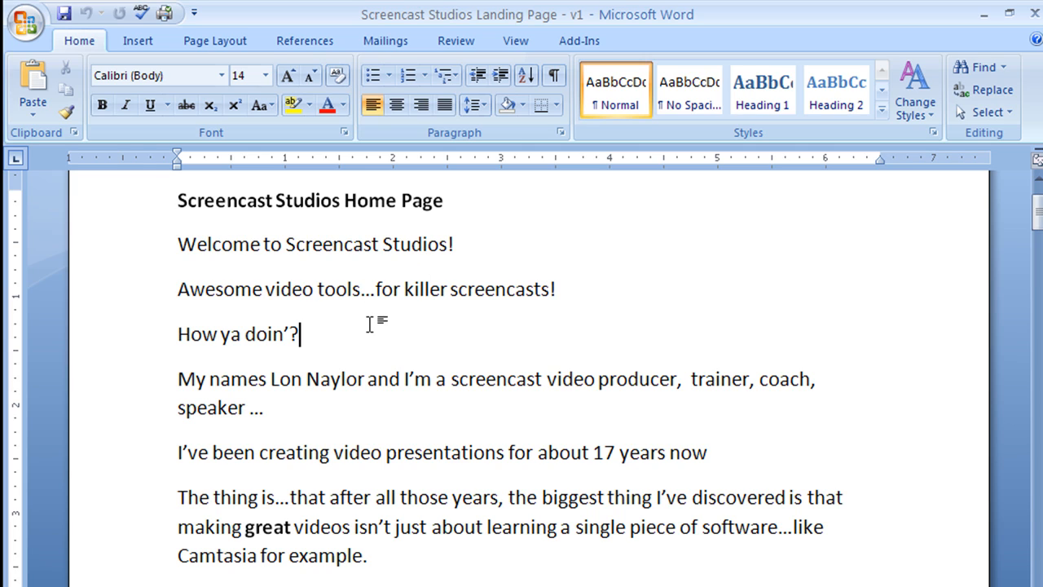
mouse_move(580, 469)
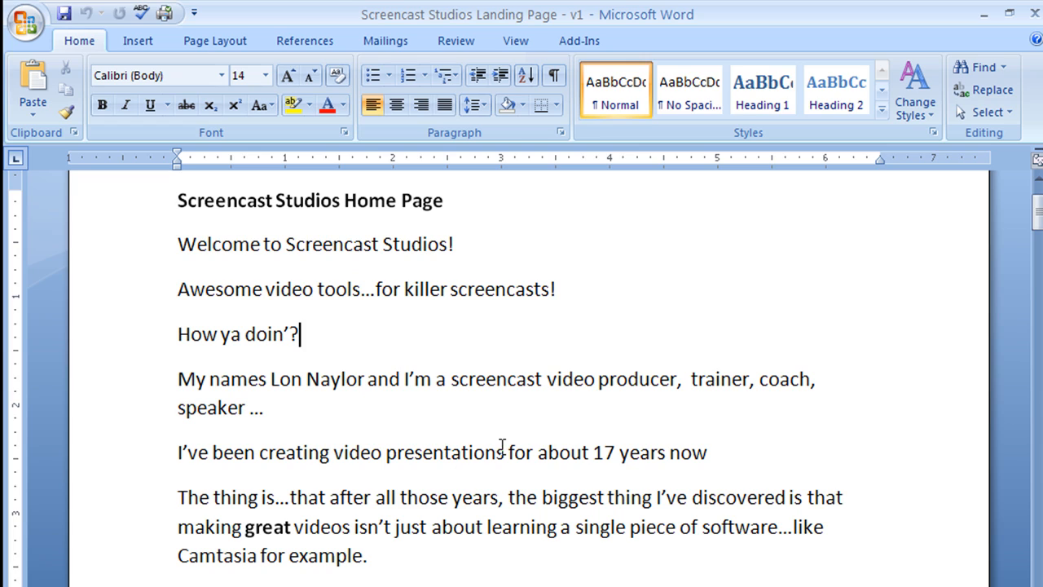
mouse_move(474, 449)
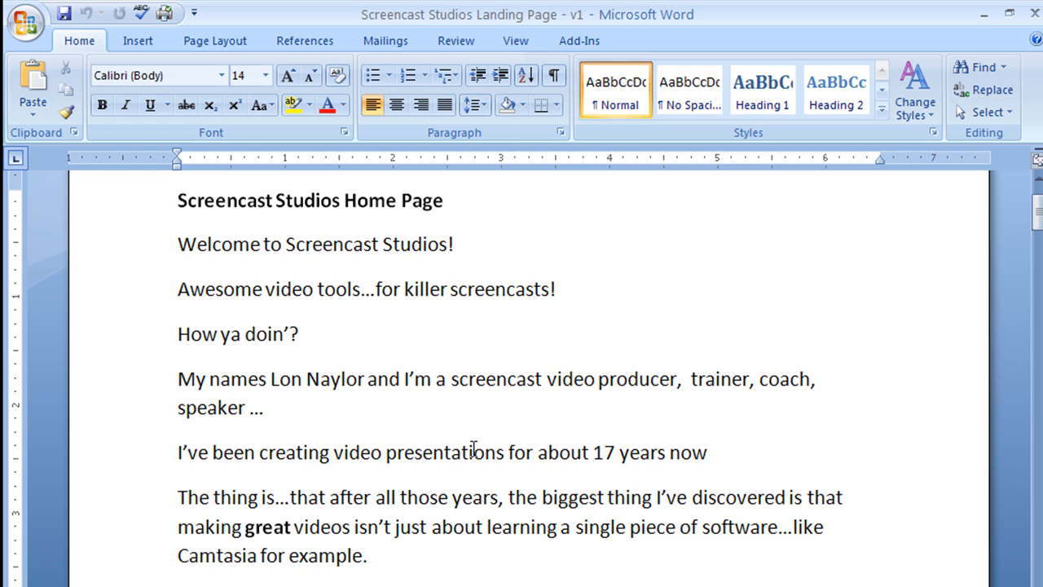
left_click(299, 334)
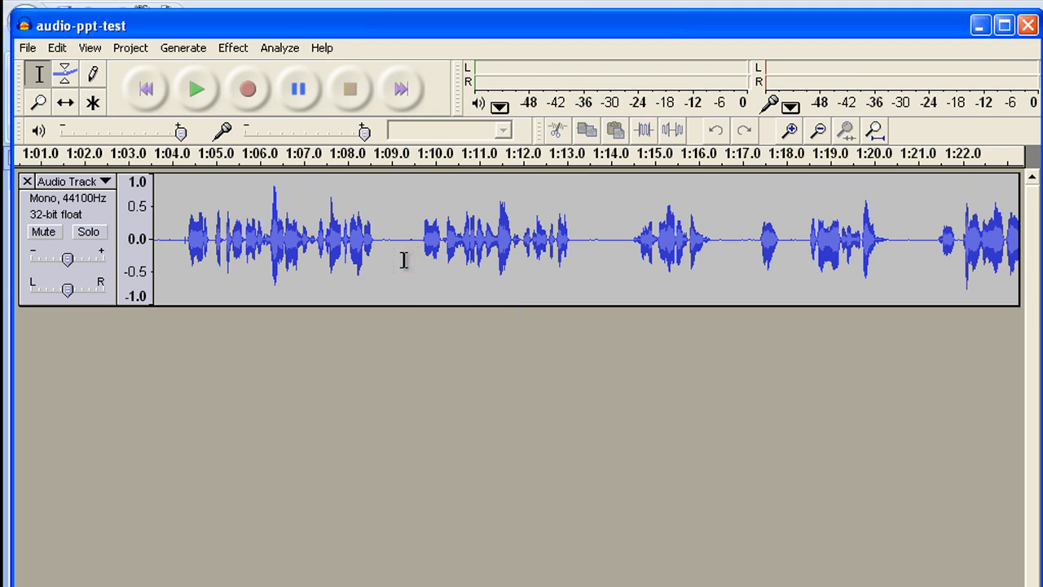
left_click_drag(404, 237, 587, 236)
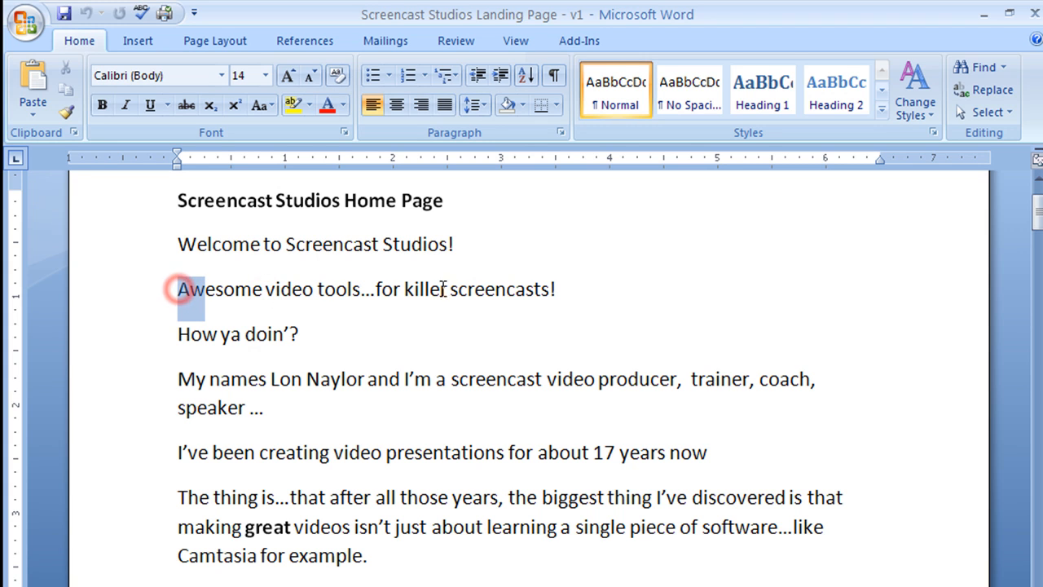
Apply yellow Text Highlight Color to the 'Awesome video tools…for killer screencasts!' line.
left_click_drag(178, 290, 554, 290)
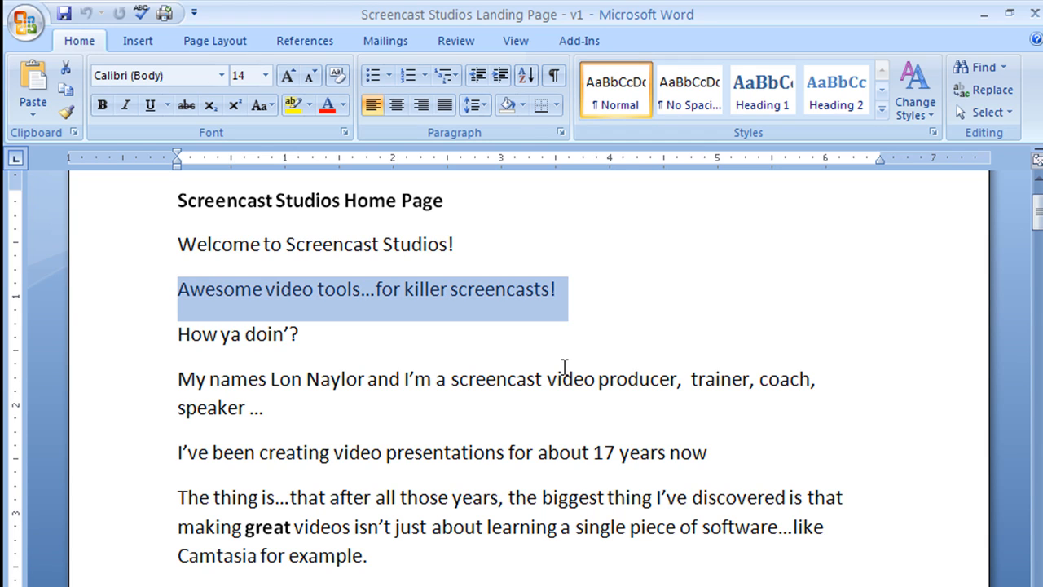
left_click(567, 378)
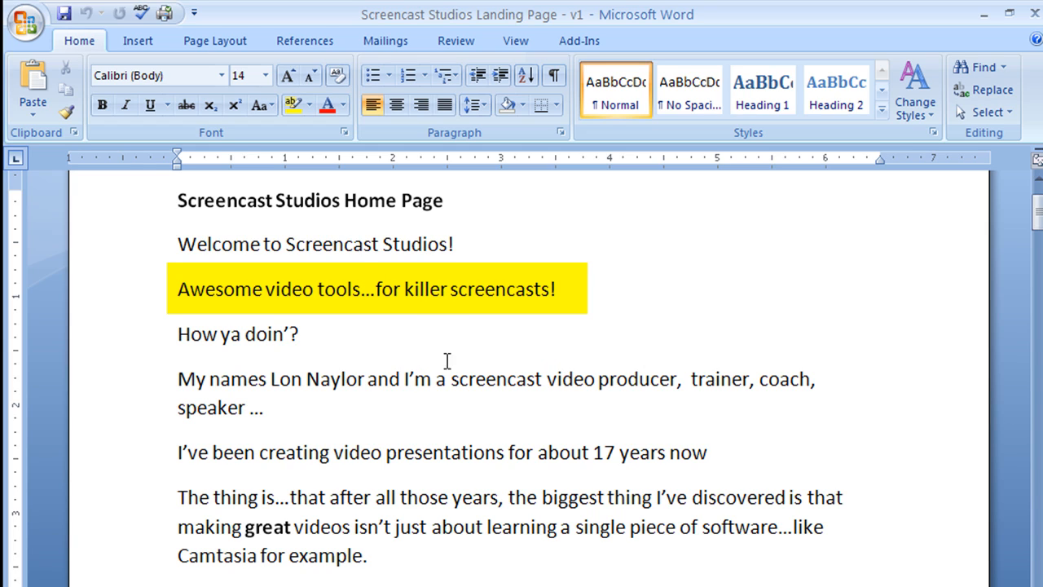
mouse_move(210, 287)
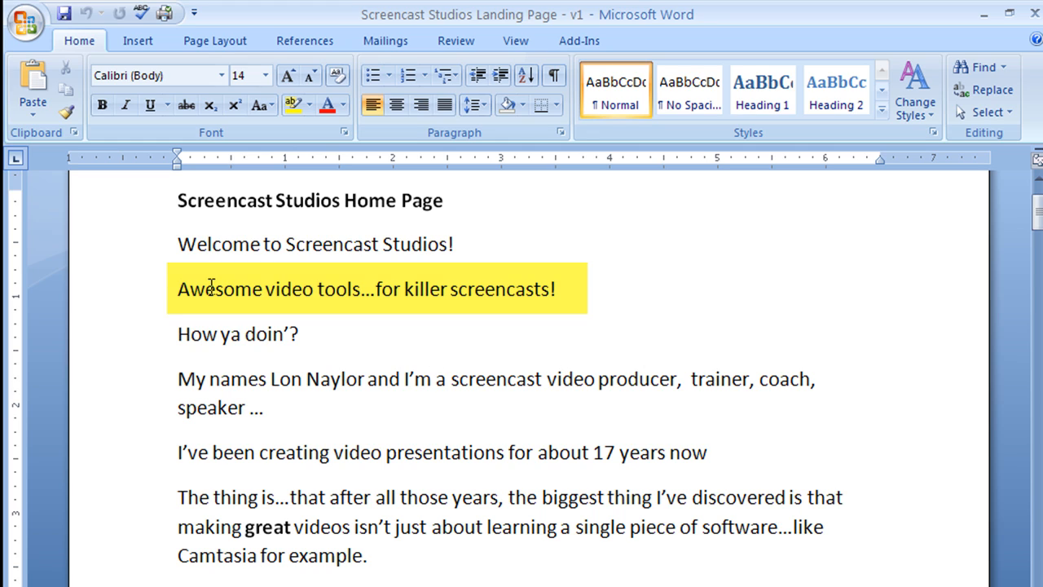
left_click_drag(177, 289, 313, 288)
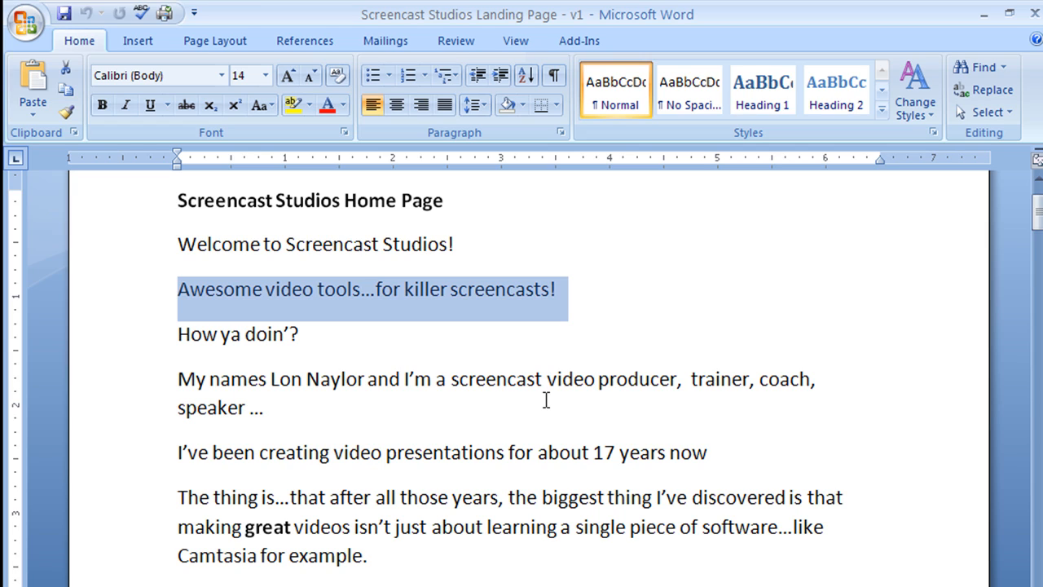
mouse_move(334, 323)
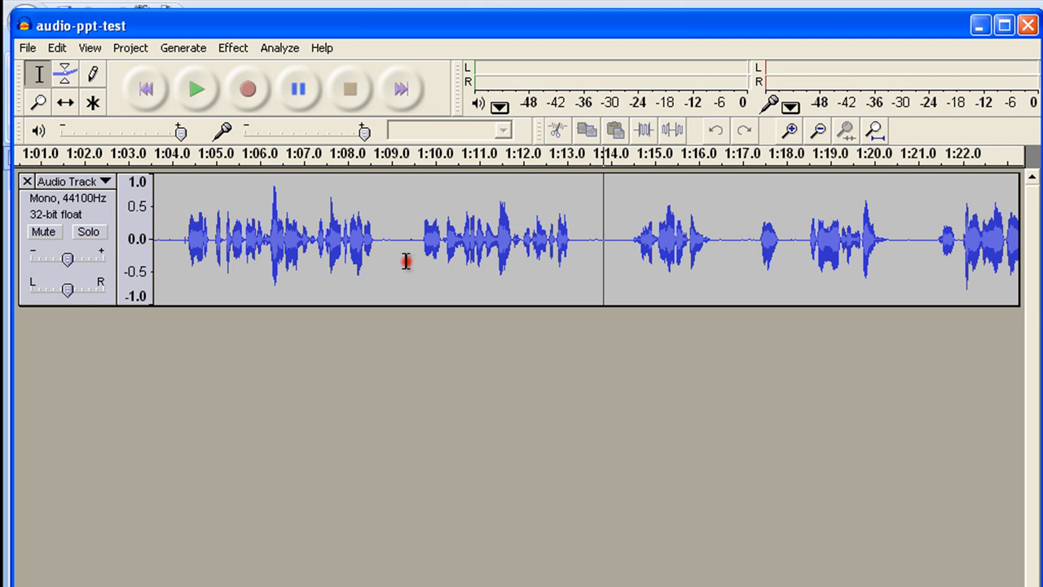
Select a stretch of the audio-ppt-test waveform, play it, then stop playback.
left_click_drag(171, 241, 241, 241)
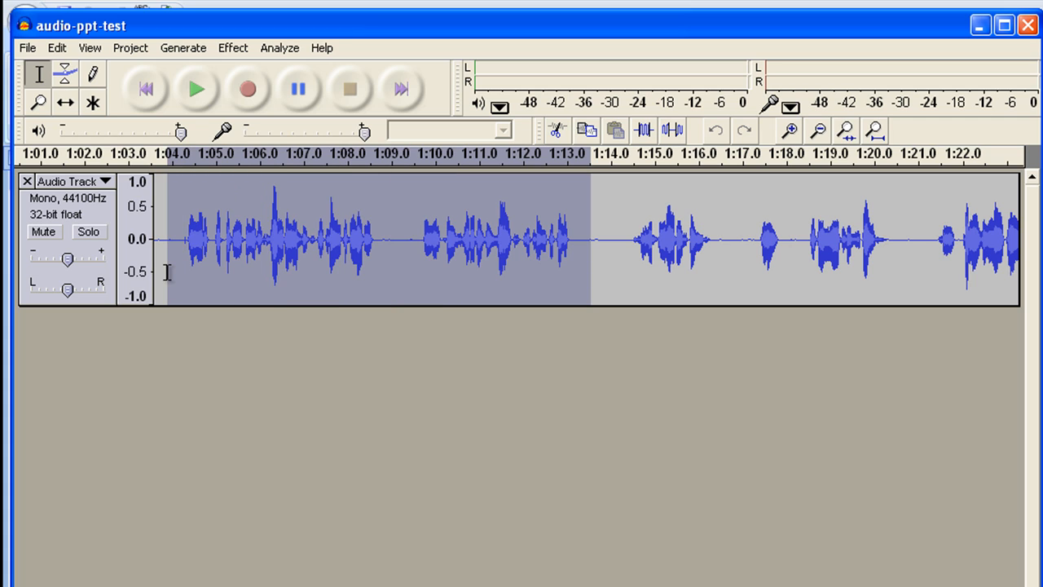
left_click(199, 88)
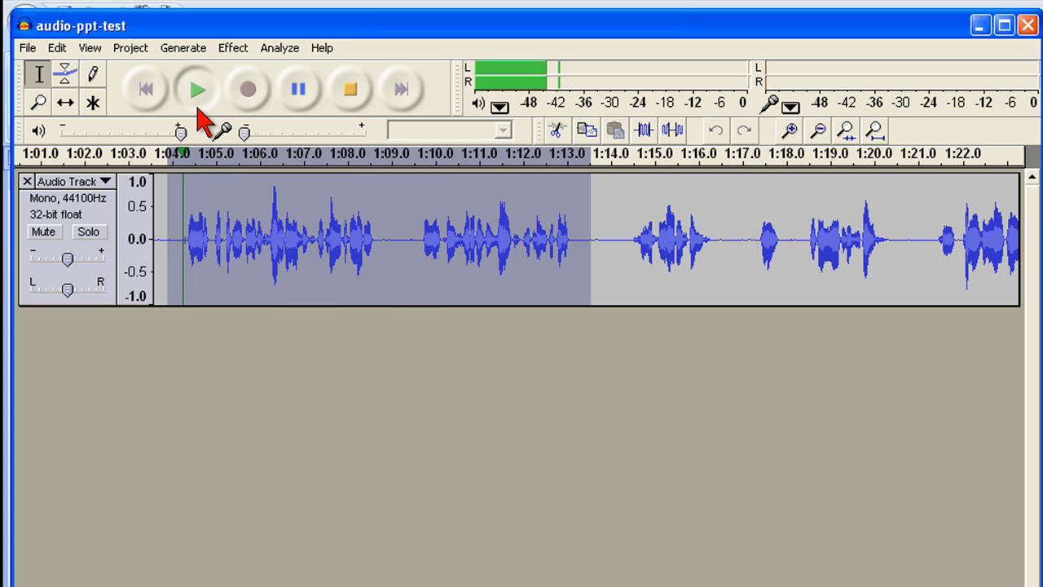
left_click(298, 88)
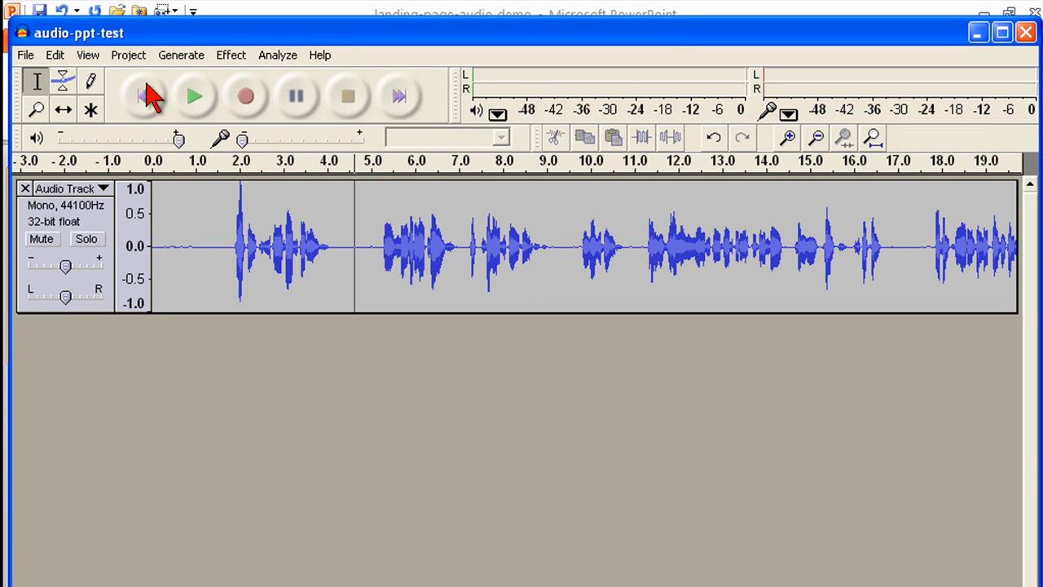
Bring the landing-page-audio demo deck to the front in PowerPoint.
left_click(26, 56)
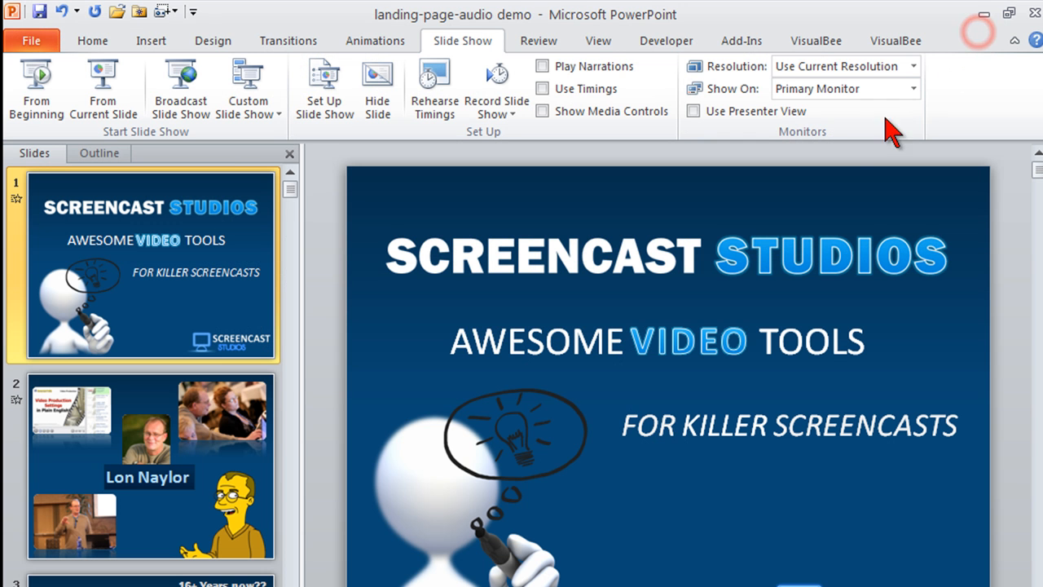
mouse_move(655, 542)
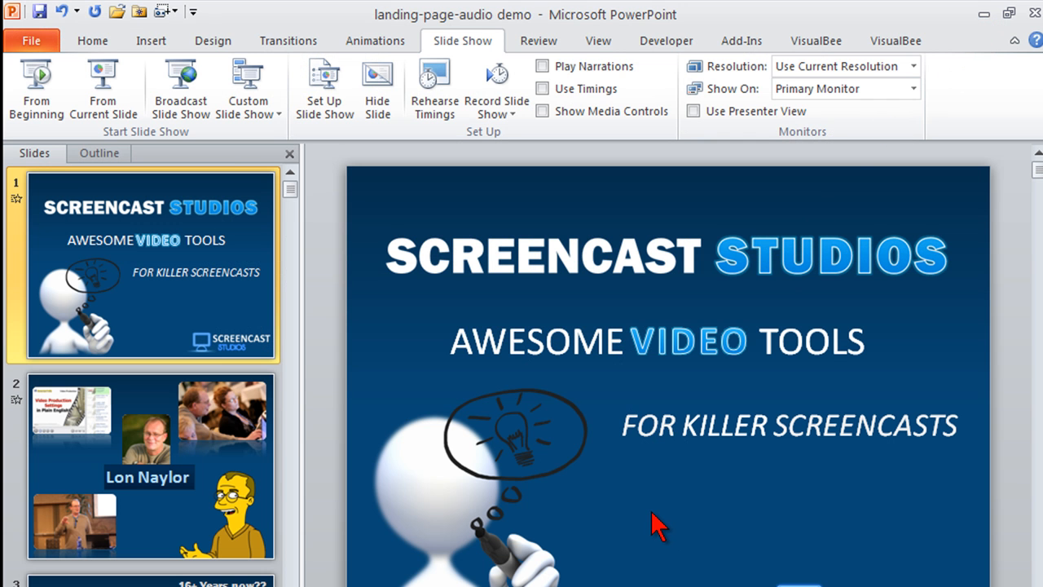
mouse_move(215, 269)
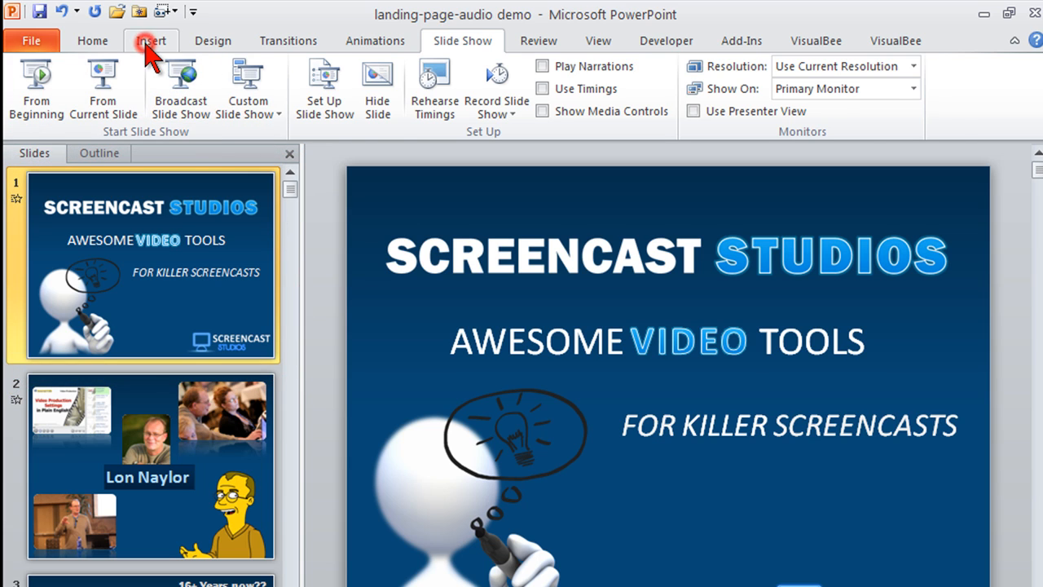
Insert the audio-ppt-test MP3 narration onto the Screencast Studios title slide.
left_click(150, 39)
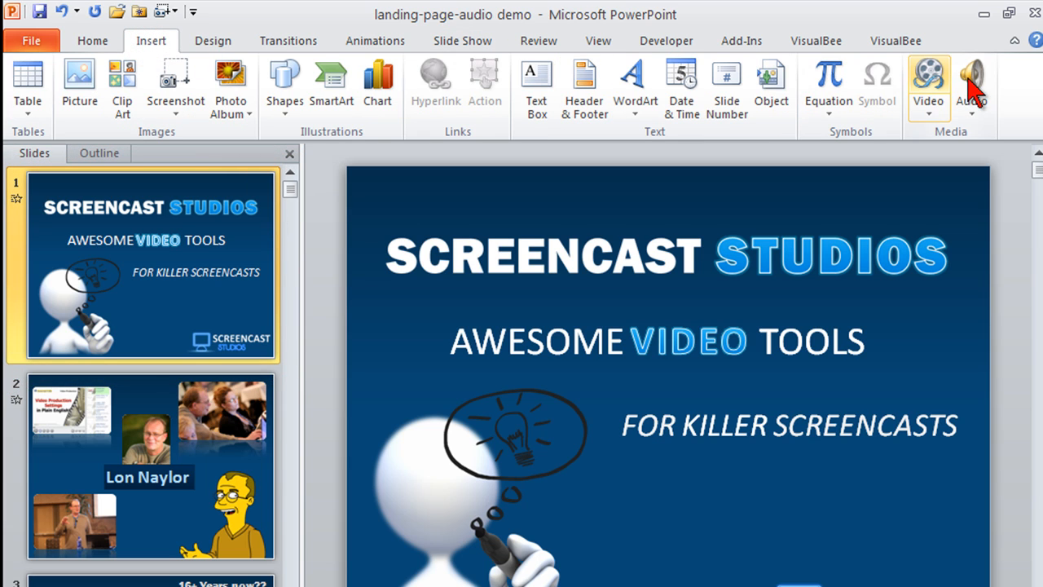
left_click(978, 79)
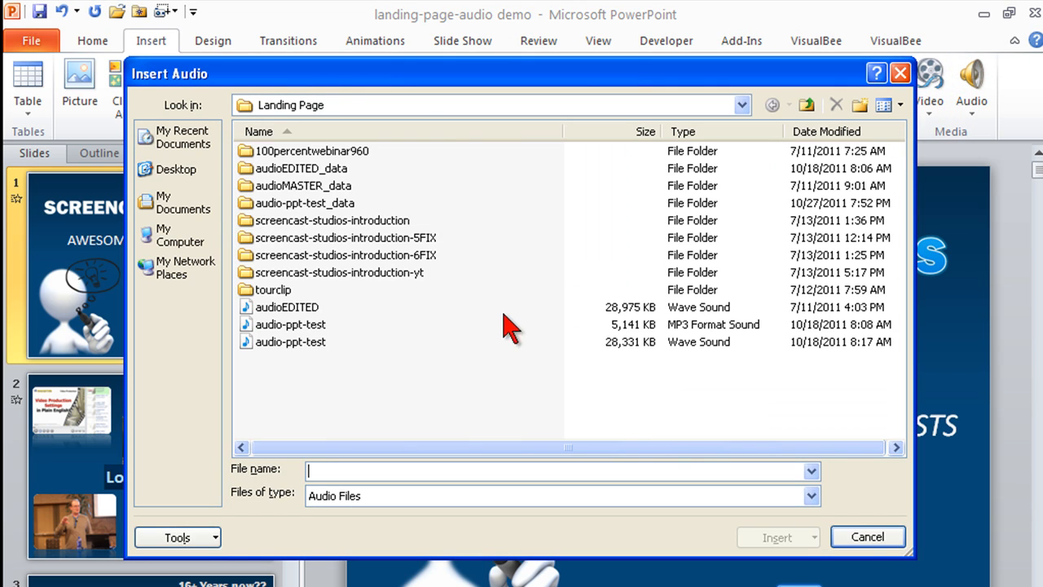
left_click(290, 324)
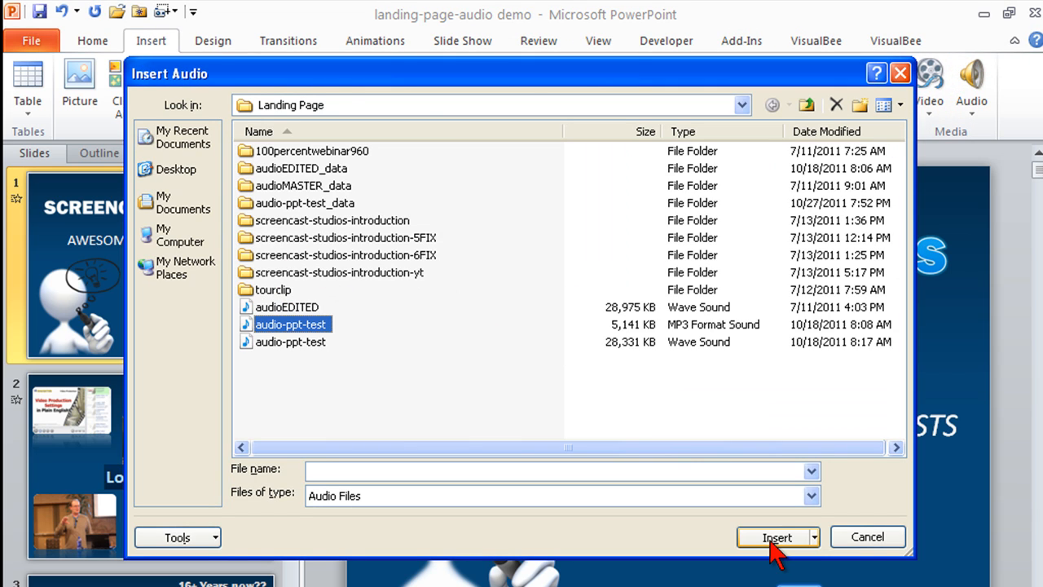
left_click(769, 536)
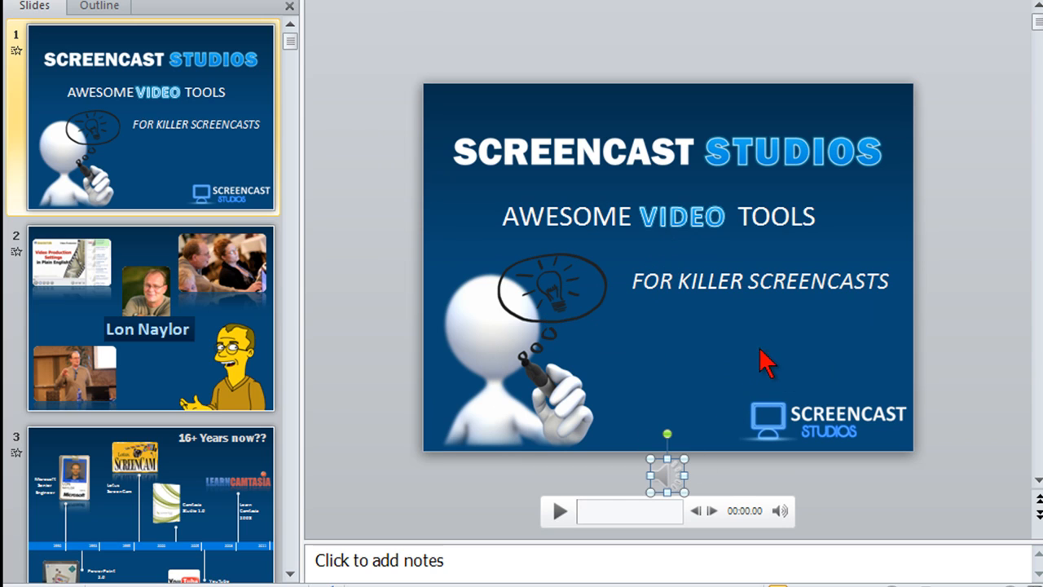
mouse_move(776, 374)
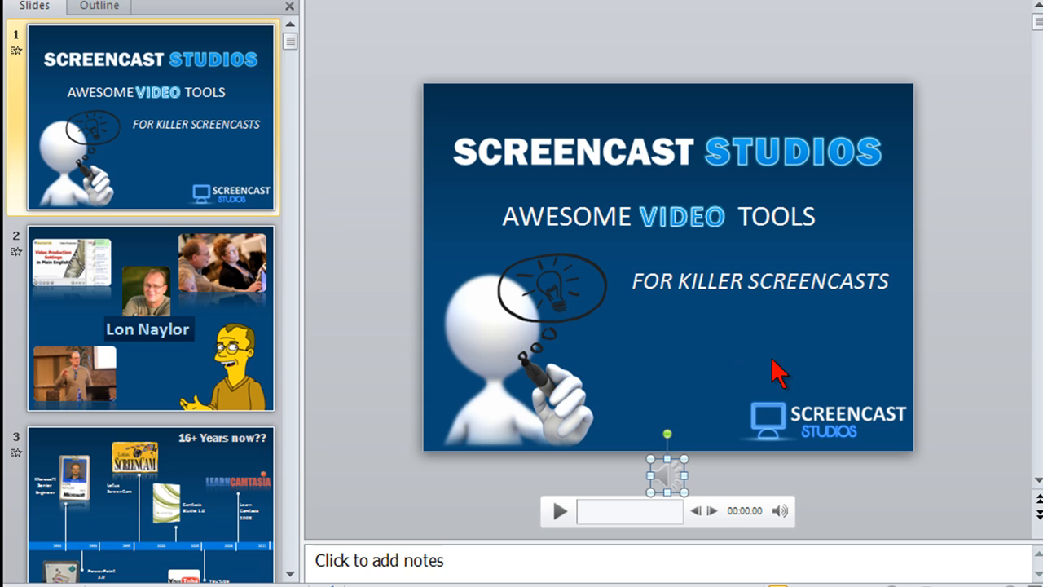
mouse_move(284, 127)
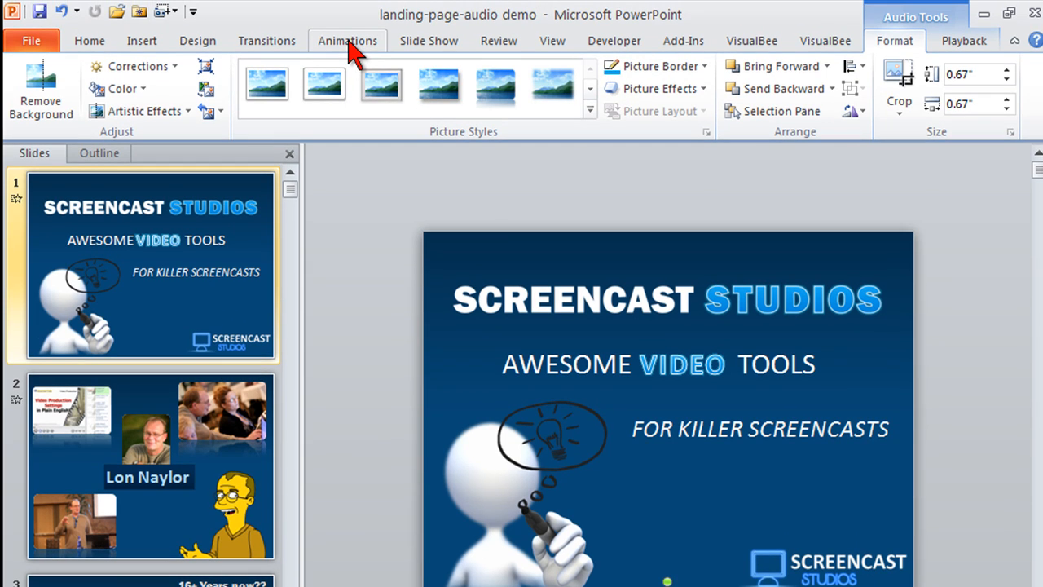
In the Animation Pane, move the audio to the top and set it to Start With Previous.
left_click(347, 39)
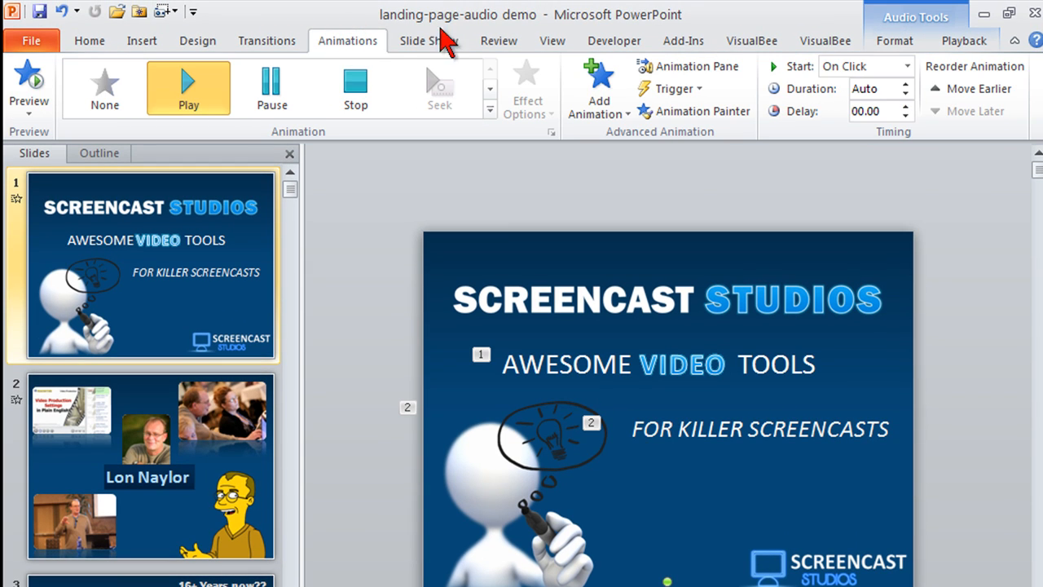
left_click(695, 66)
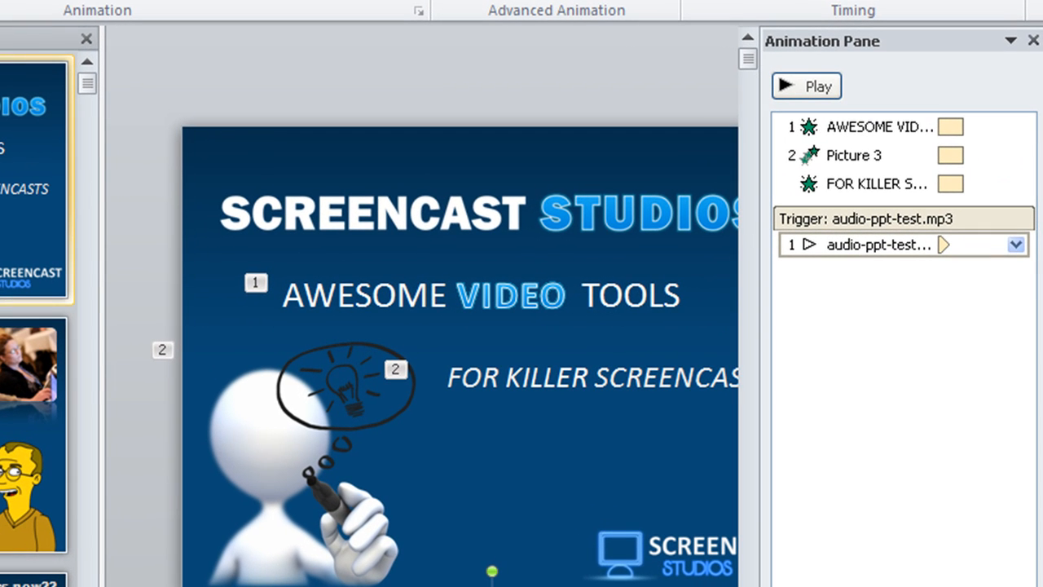
mouse_move(829, 245)
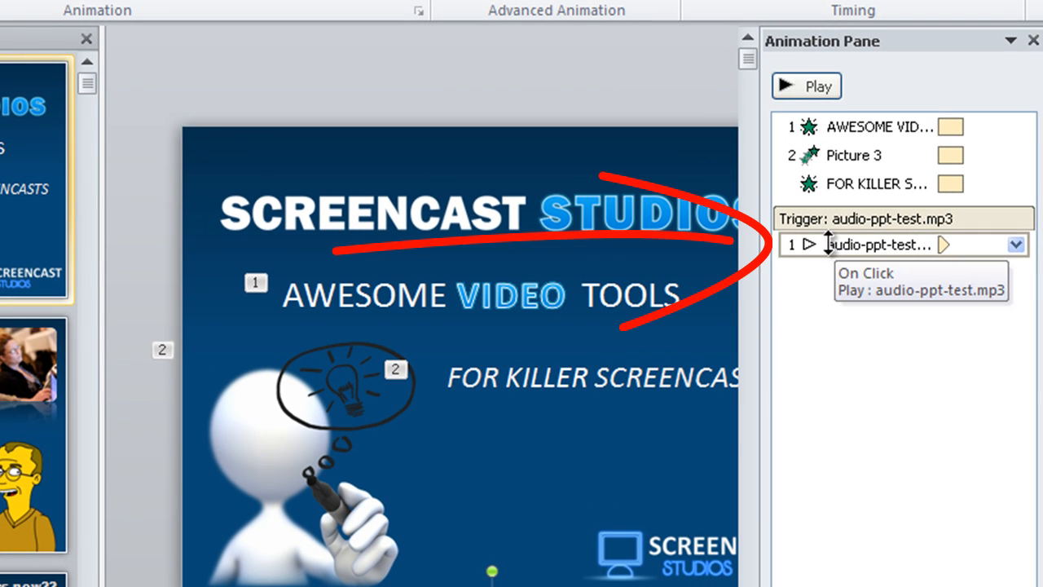
left_click(872, 244)
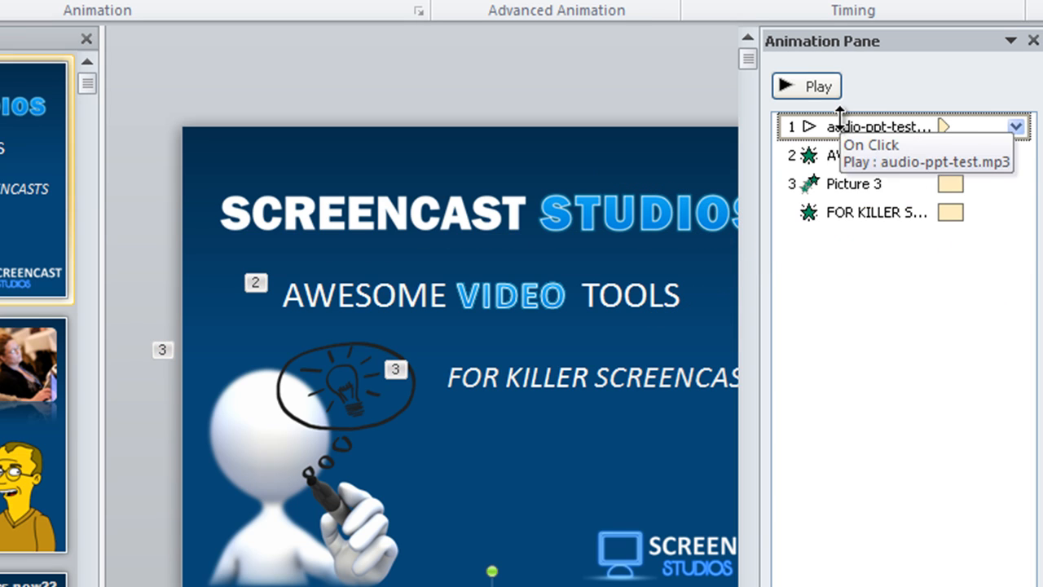
mouse_move(505, 293)
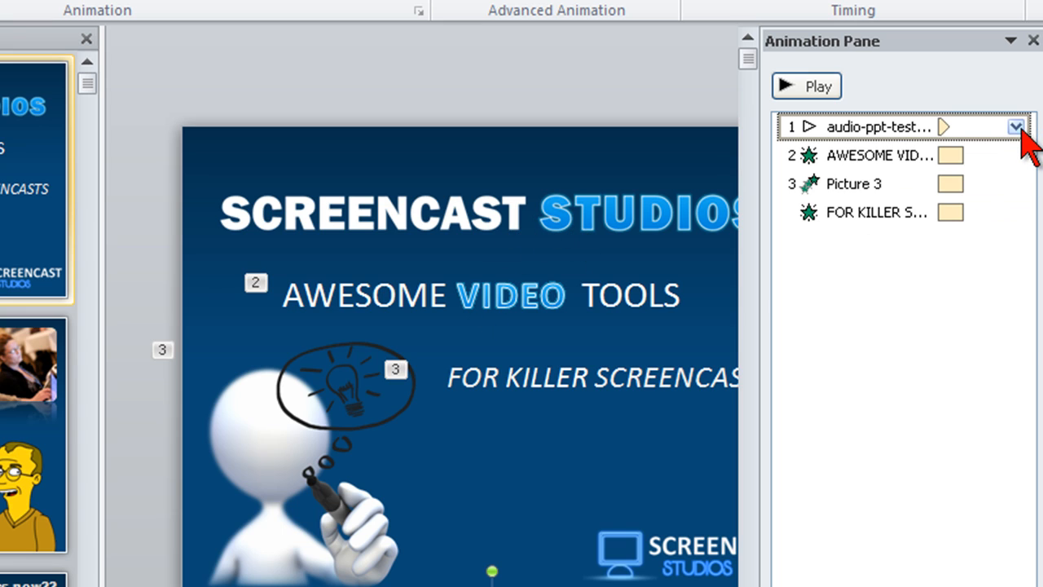
left_click(1017, 127)
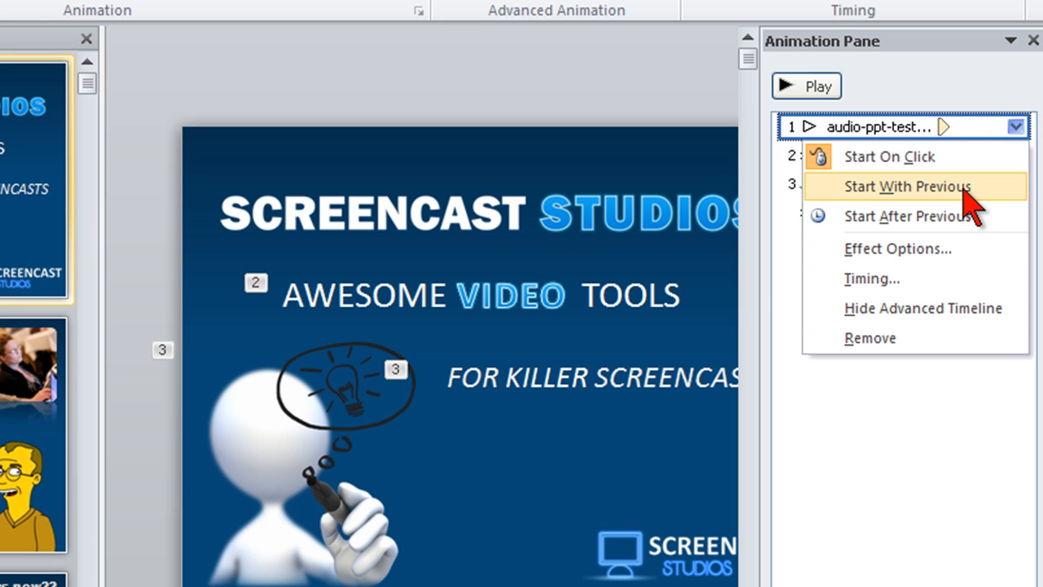
left_click(912, 186)
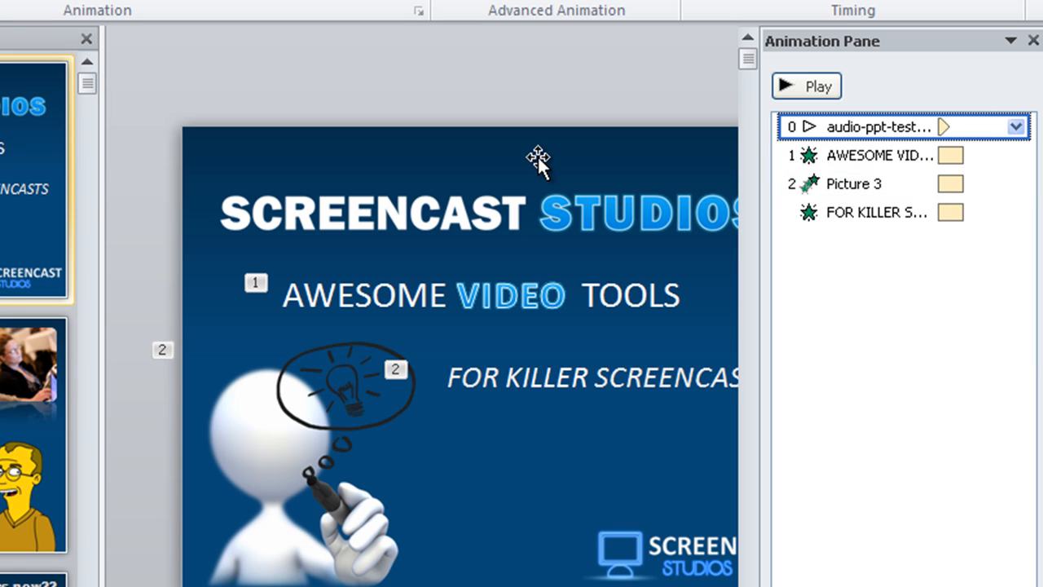
left_click(877, 156)
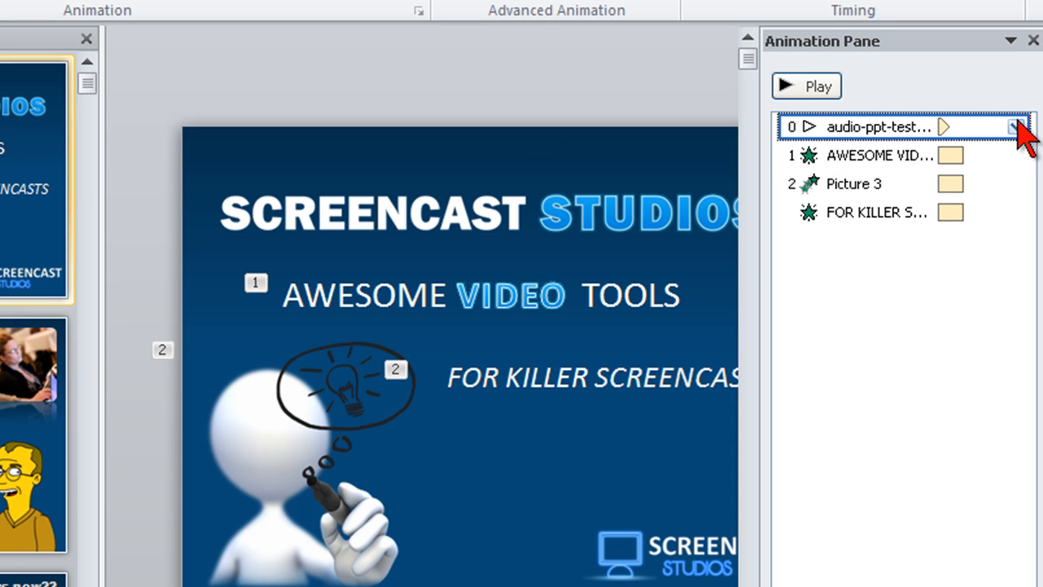
mouse_move(23, 551)
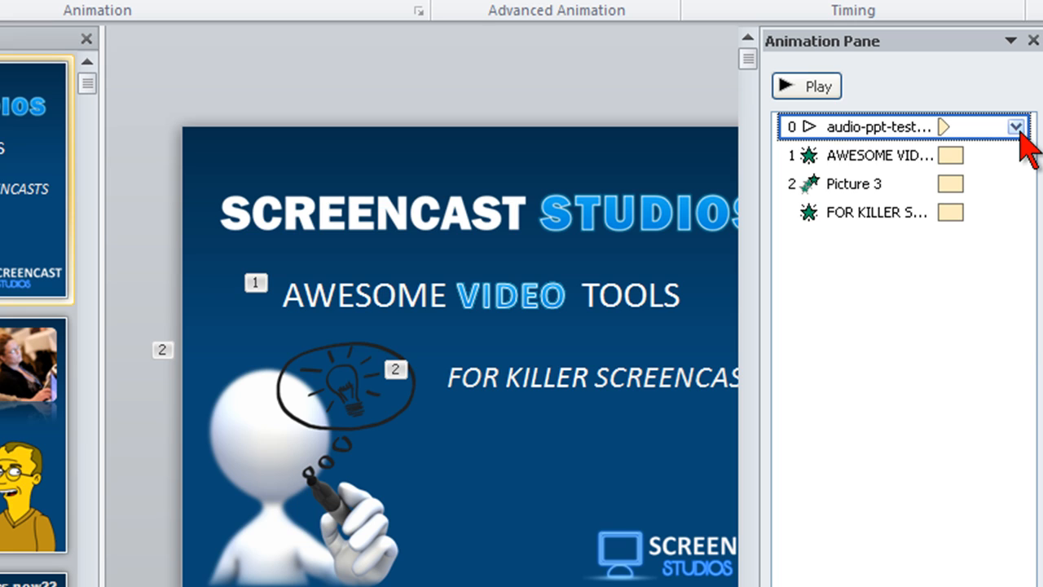
left_click(1014, 127)
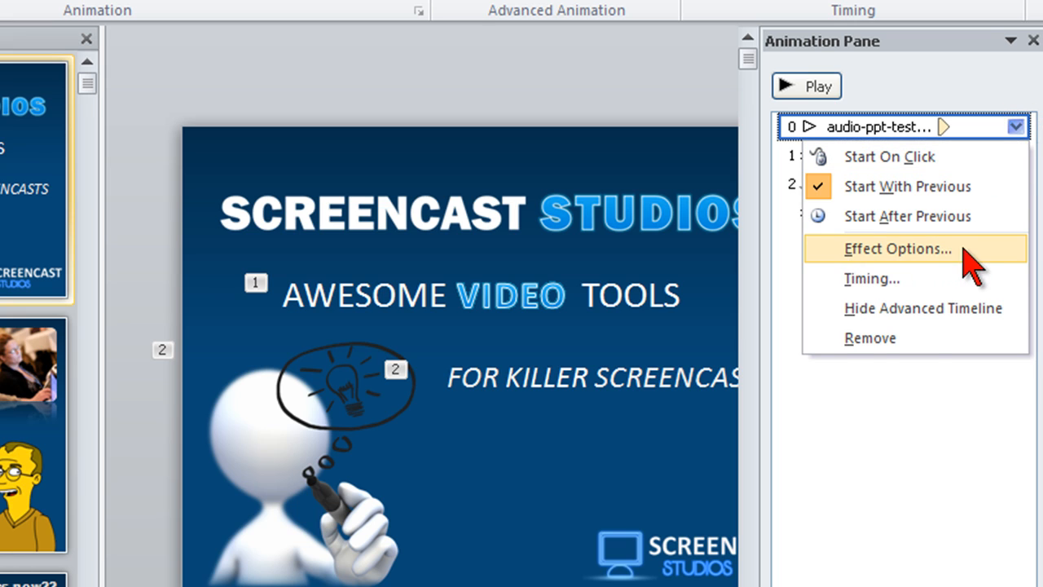
In Effect Options, set the audio to stop playing after 38 slides, keeping Start With Previous.
left_click(899, 248)
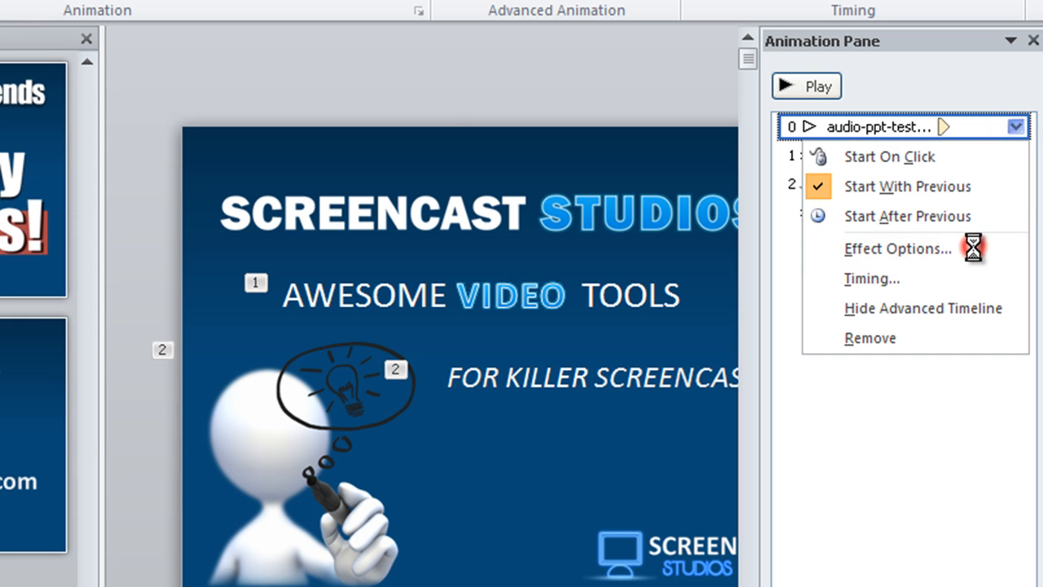
left_click(896, 248)
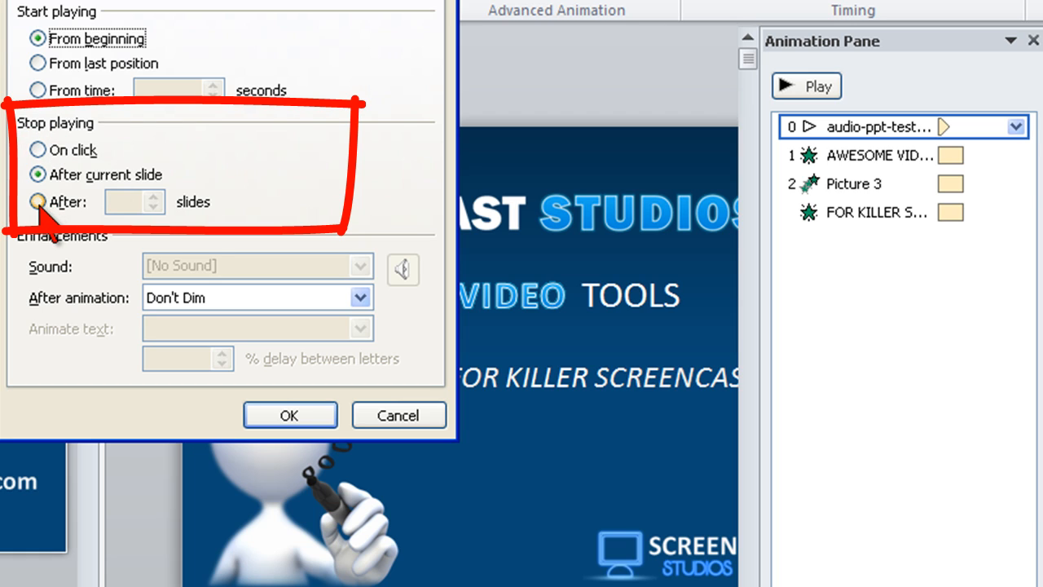
left_click(36, 202)
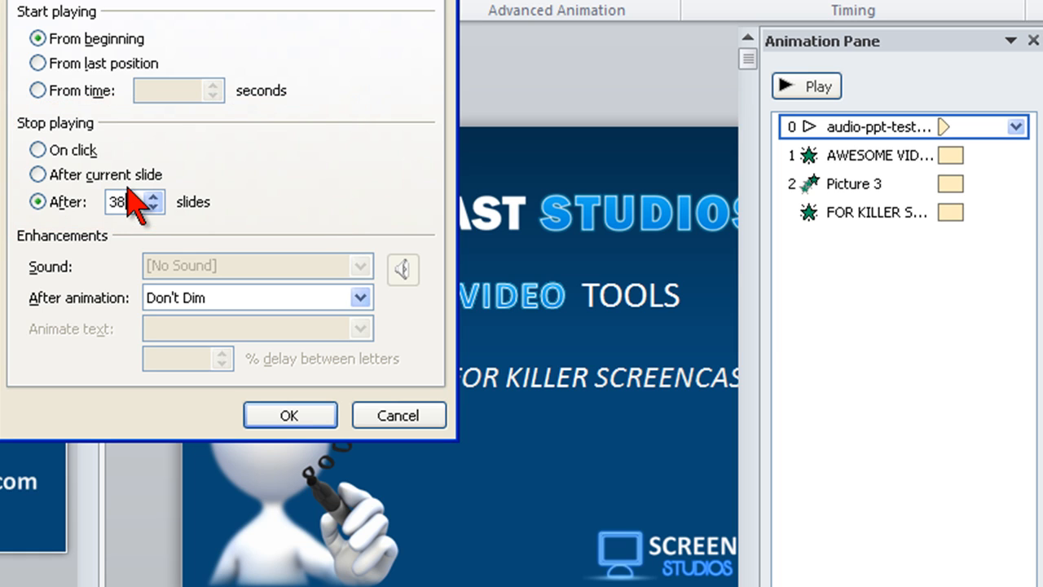
left_click(290, 416)
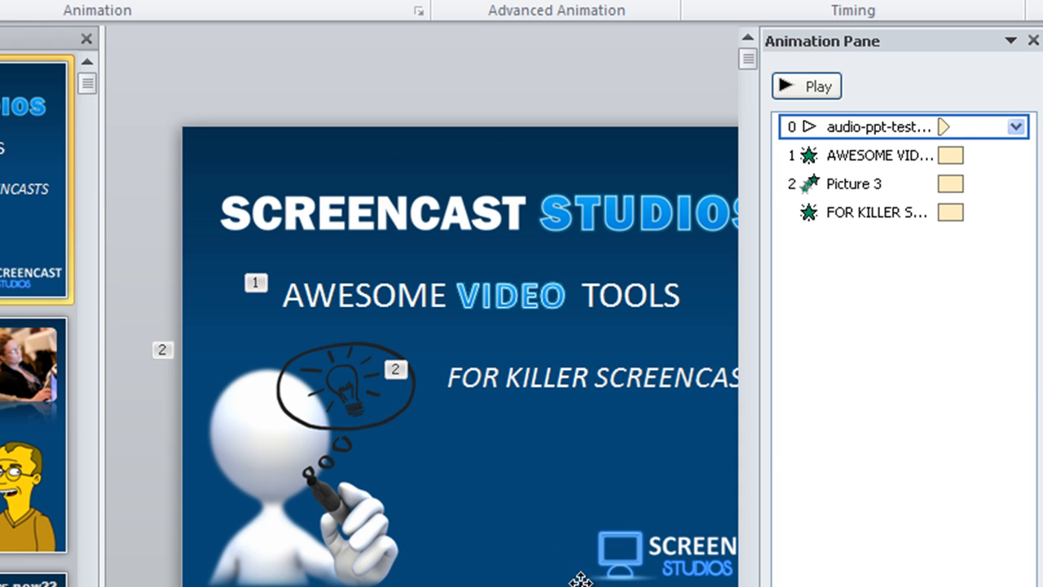
left_click(1017, 127)
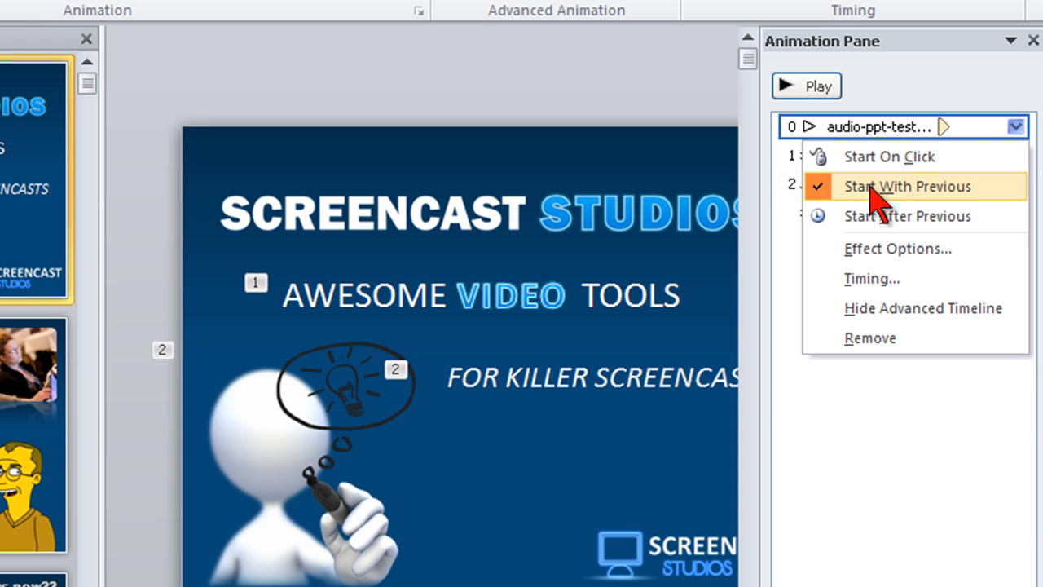
left_click(905, 186)
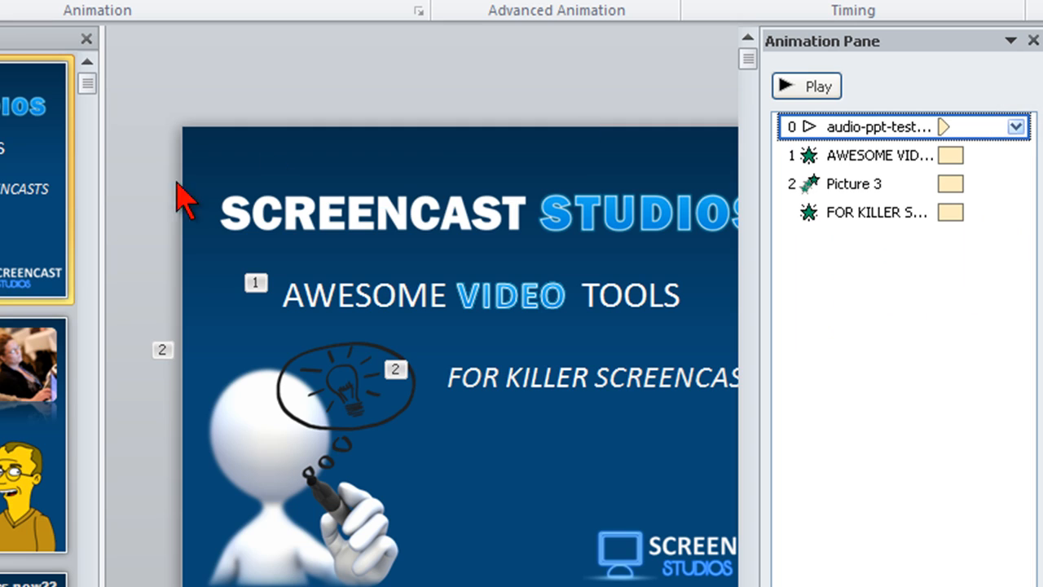
mouse_move(31, 307)
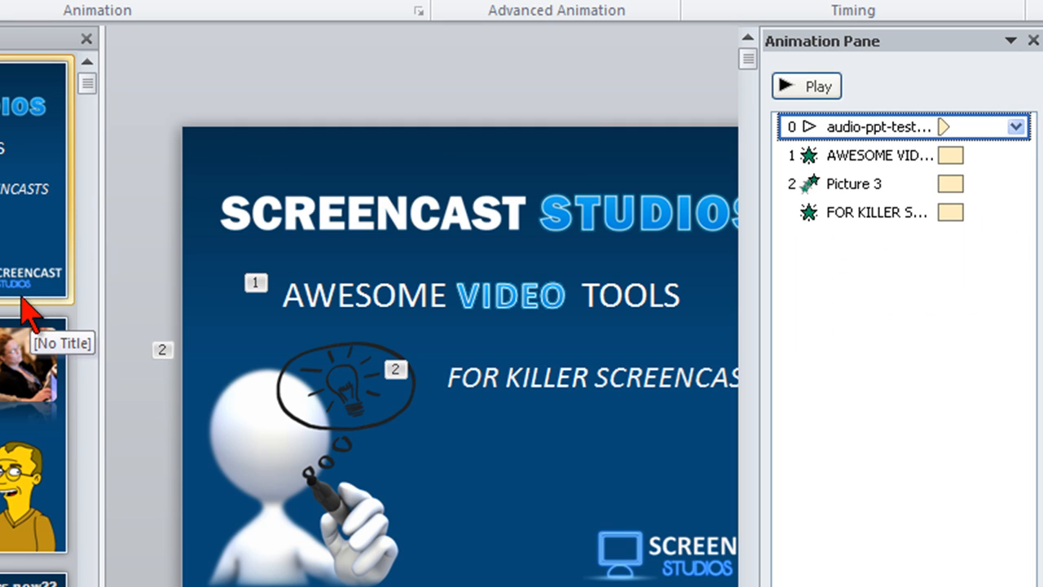
mouse_move(4, 407)
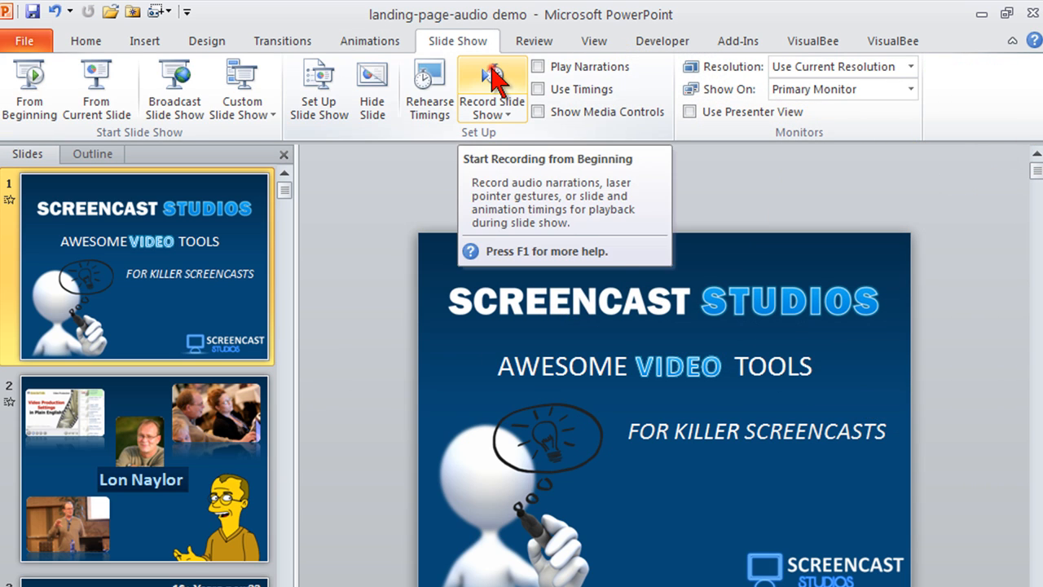
Record Slide Show from the beginning with Narrations and laser pointer unticked, keeping the new timings.
left_click(490, 82)
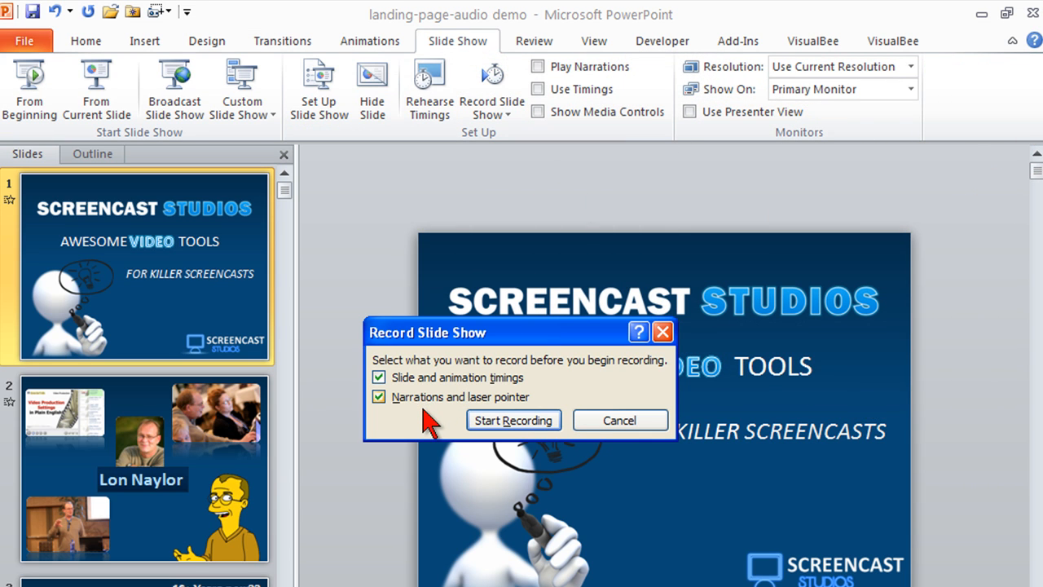
left_click(378, 397)
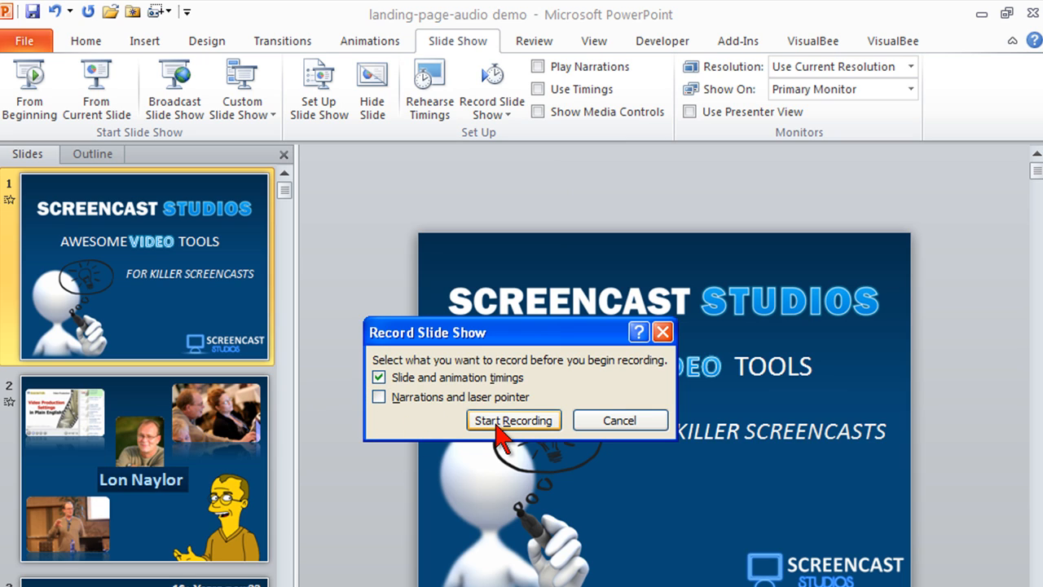
left_click(512, 420)
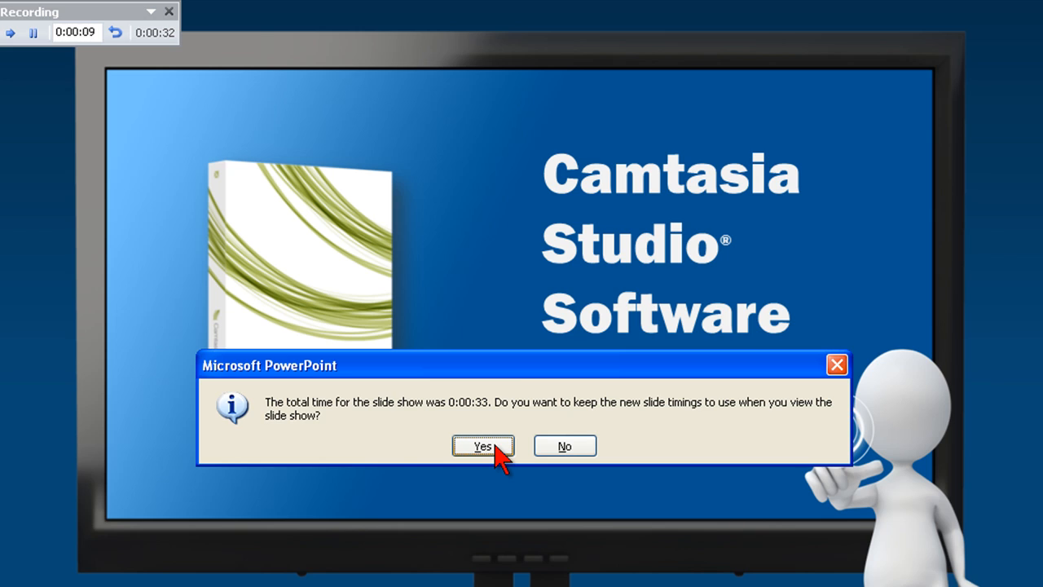
left_click(482, 445)
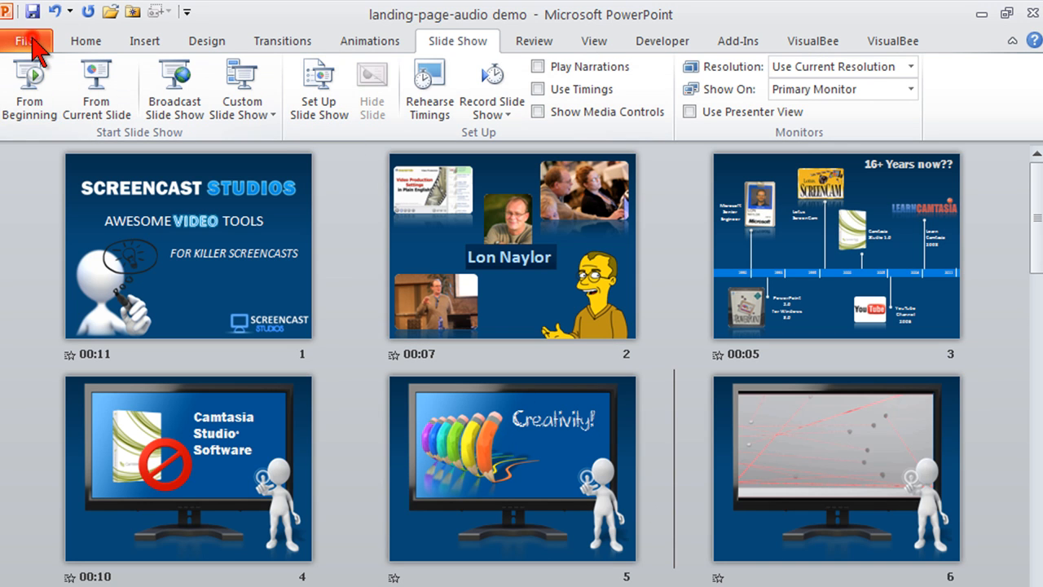
Create a Video via Save & Send with Computer & HD Displays and recorded timings.
left_click(29, 40)
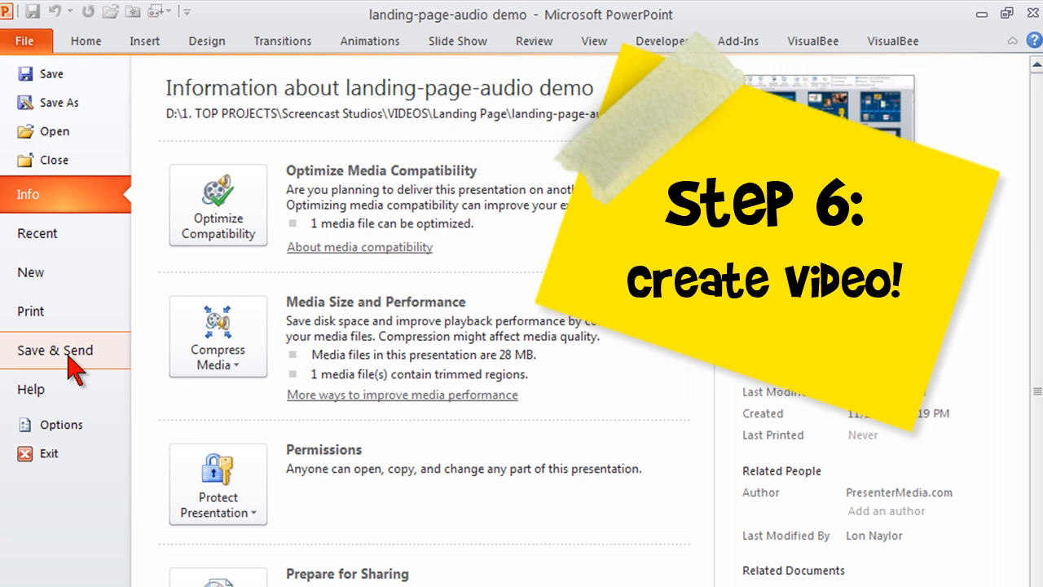
left_click(54, 350)
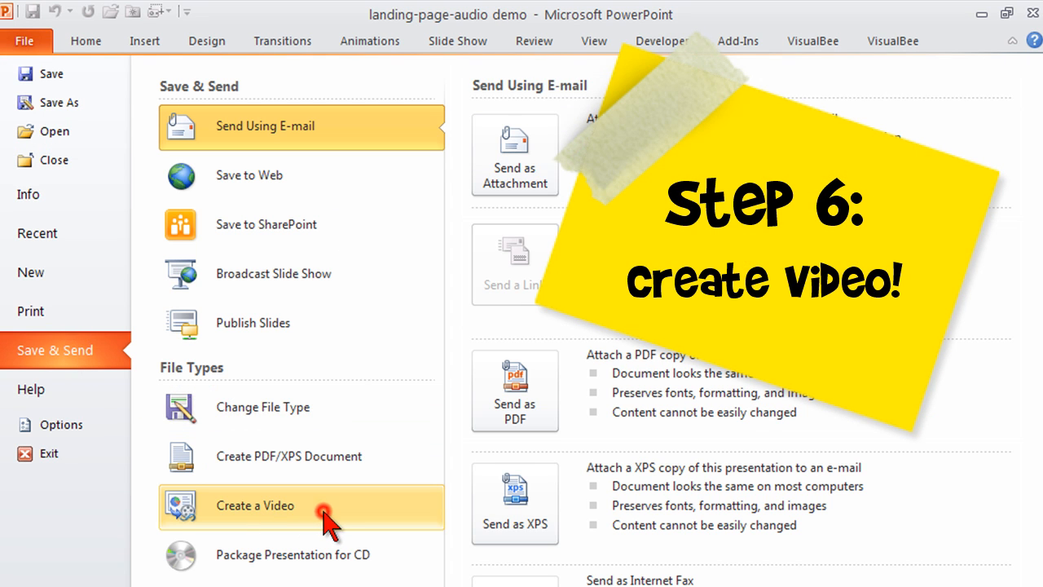
left_click(254, 505)
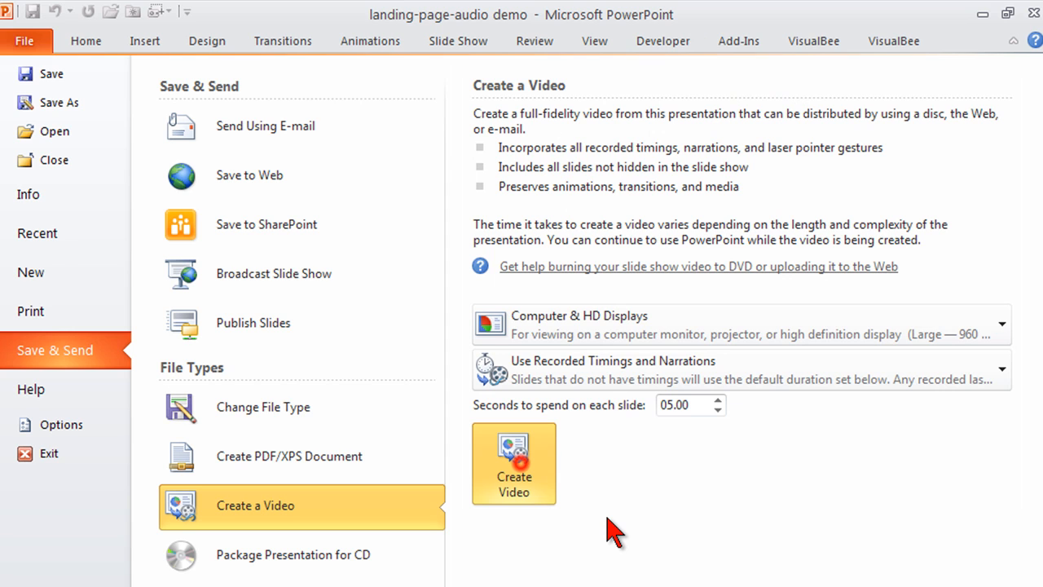
left_click(515, 463)
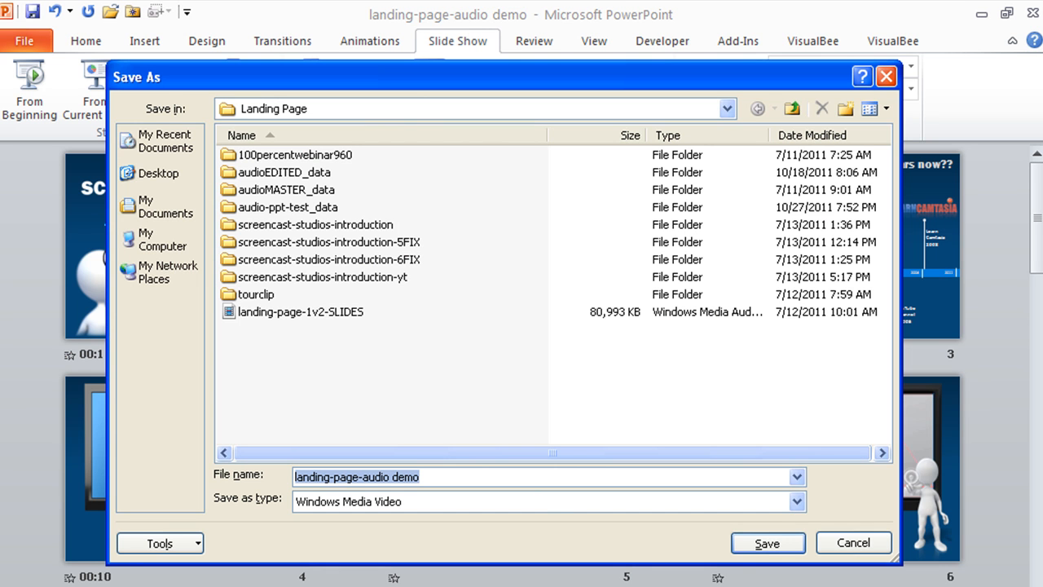